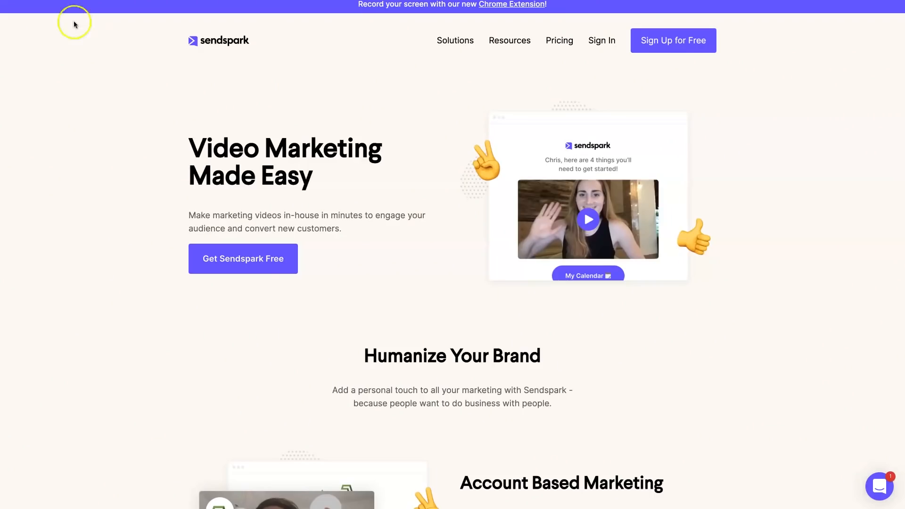
mouse_move(257, 70)
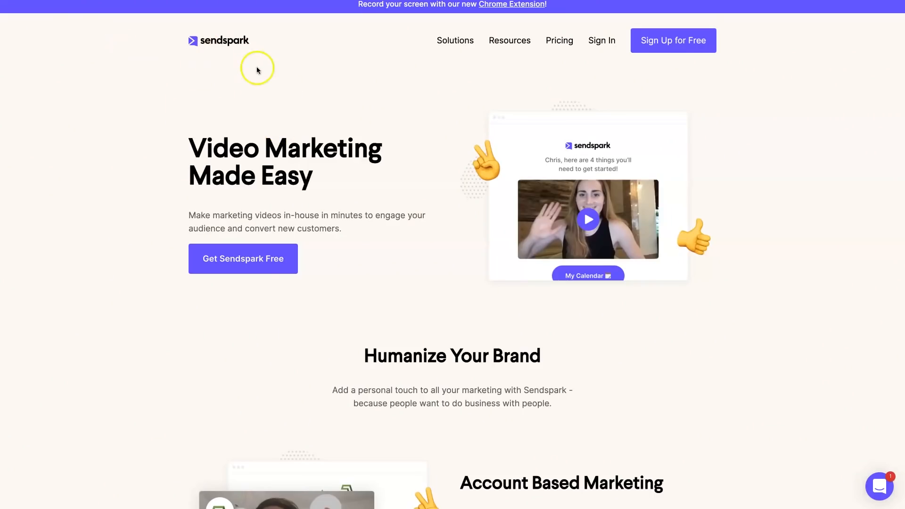
mouse_move(518, 82)
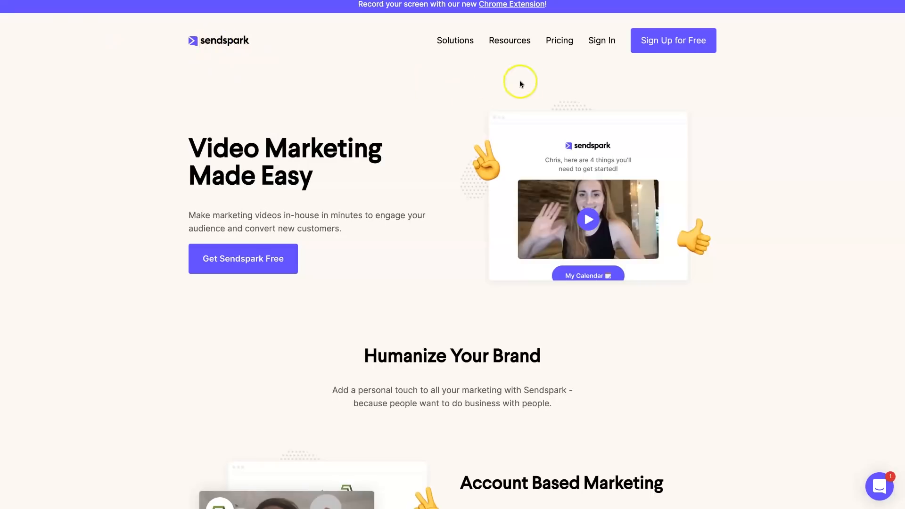
mouse_move(567, 40)
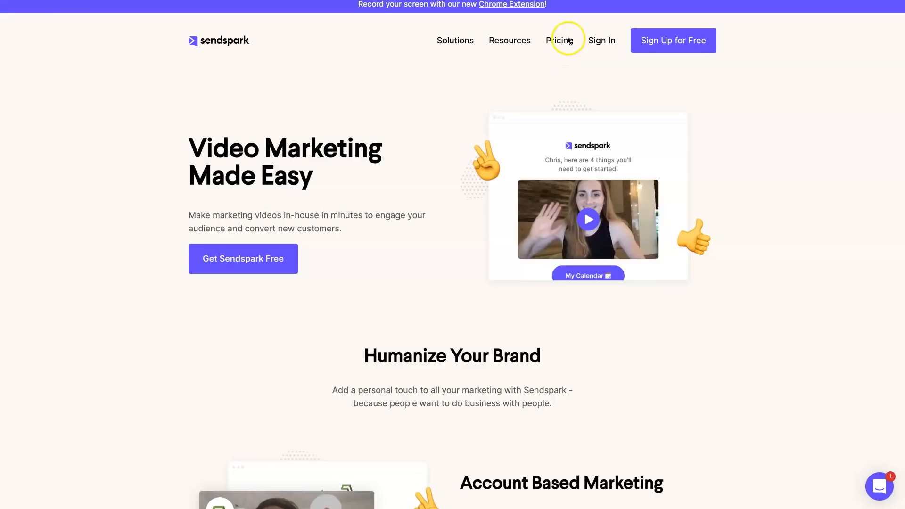
- Open Sendspark's Pricing page and scroll to the Free, Pro ($15/user) and Enterprise plans
left_click(558, 40)
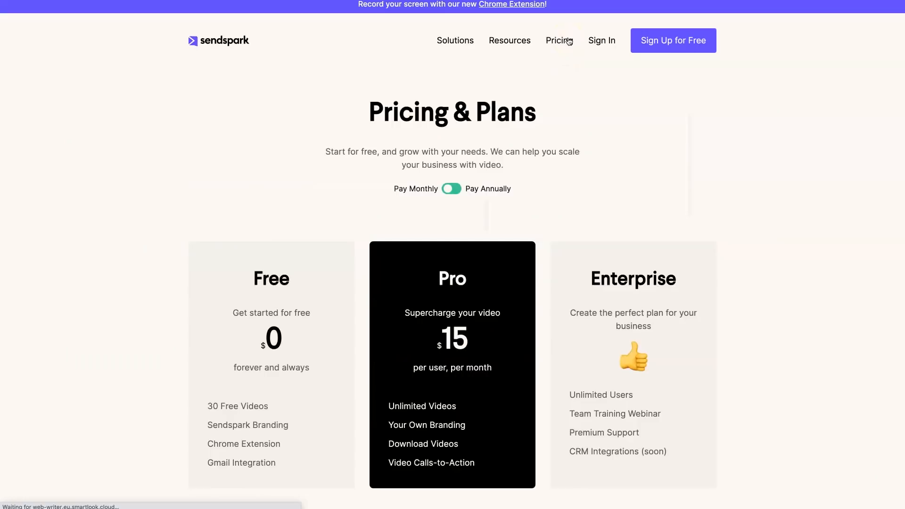
scroll("down", 3)
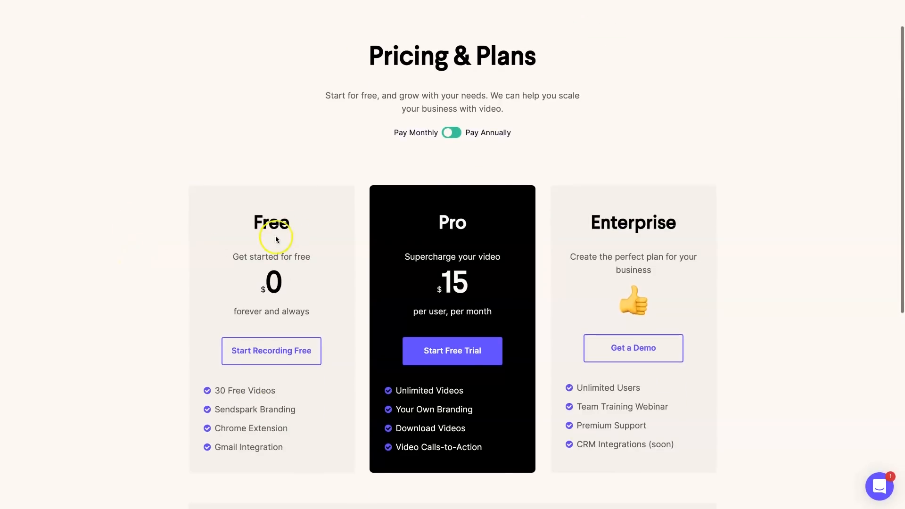
mouse_move(214, 336)
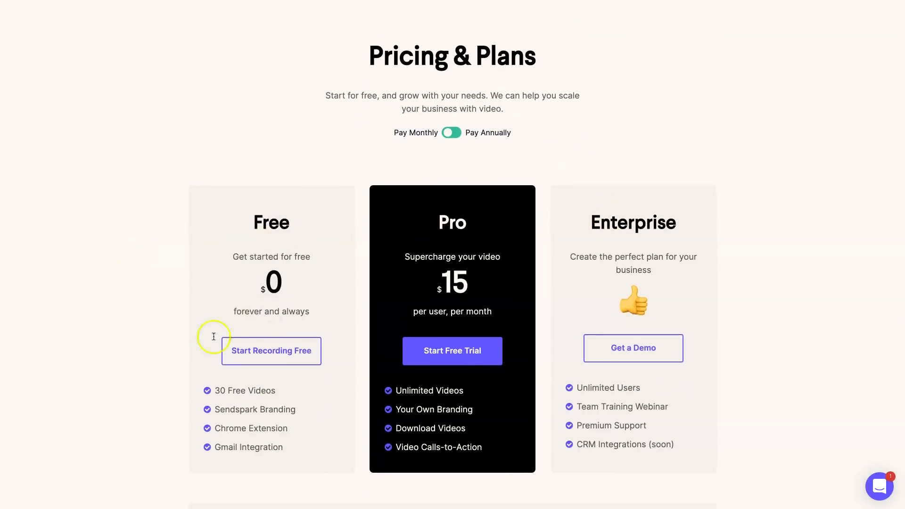
mouse_move(278, 401)
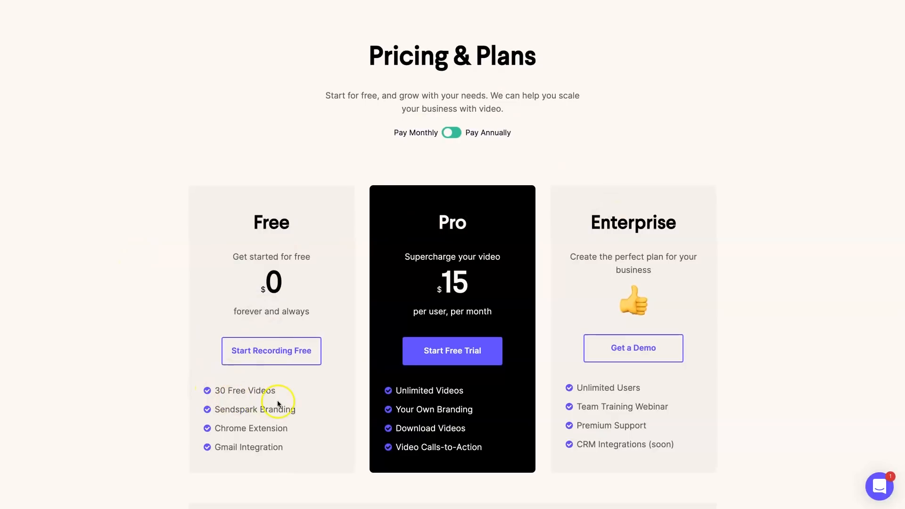
mouse_move(298, 407)
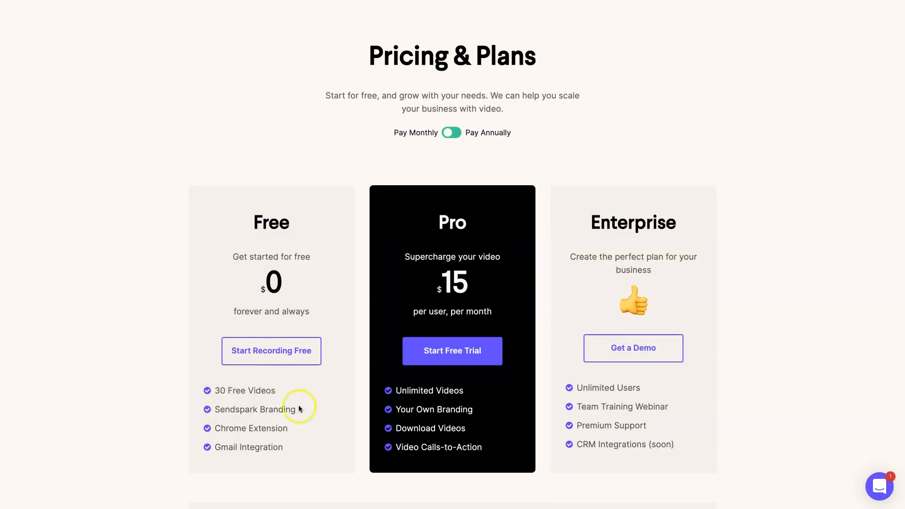
mouse_move(453, 374)
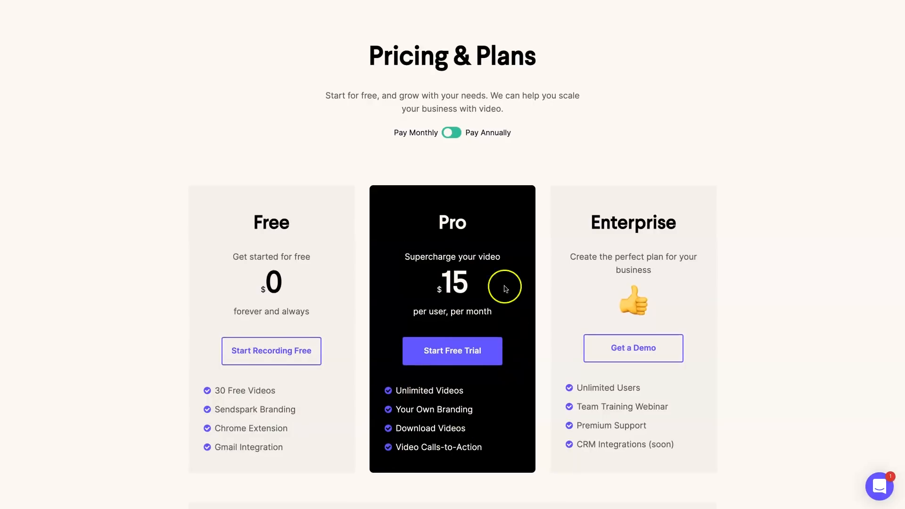
mouse_move(398, 411)
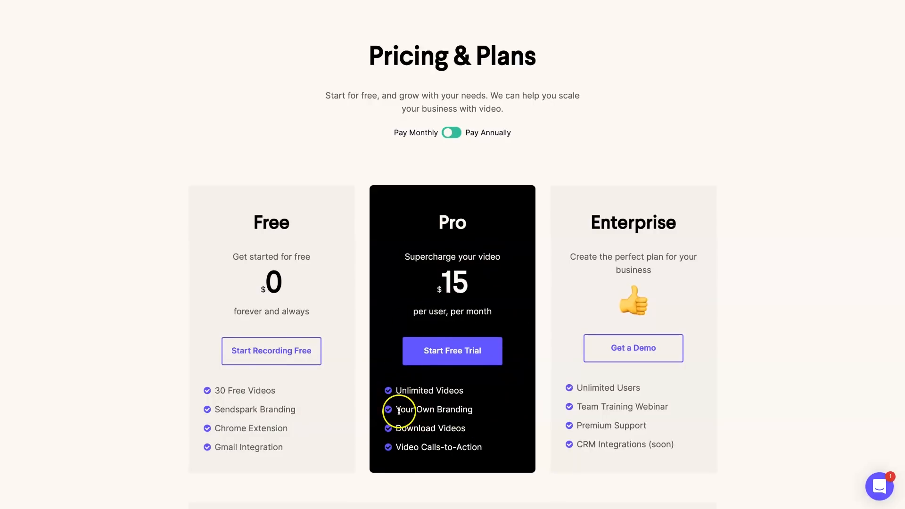
mouse_move(395, 447)
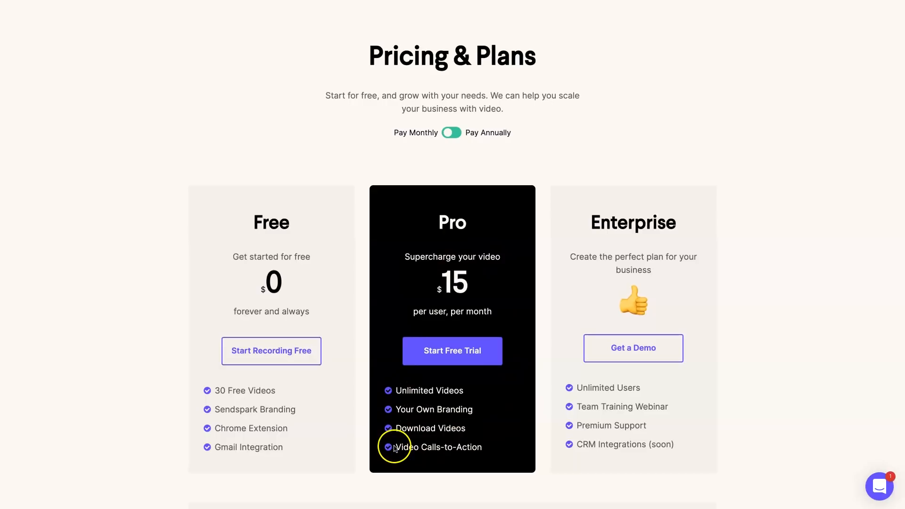
mouse_move(487, 450)
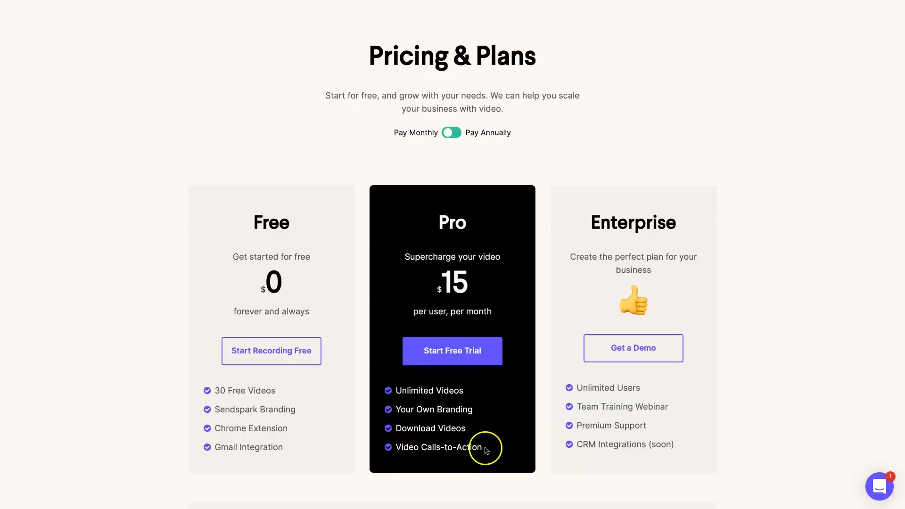
mouse_move(398, 23)
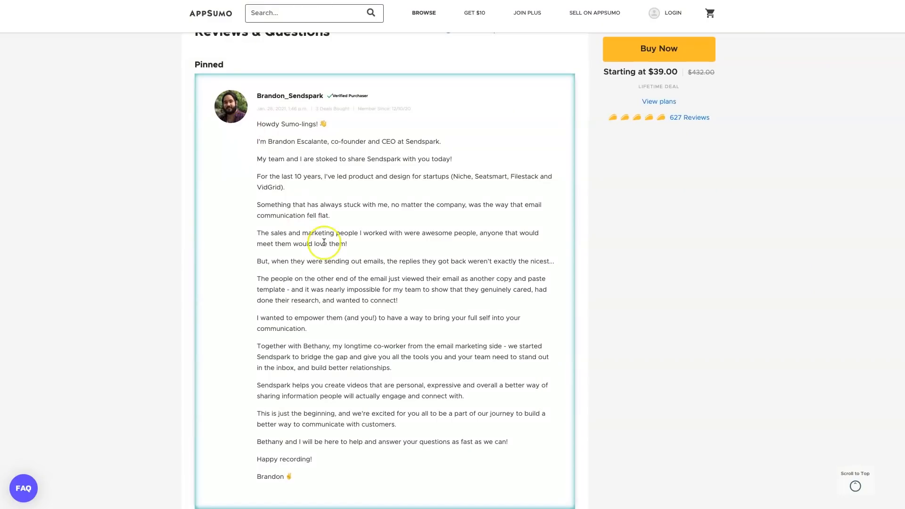
- Scroll the AppSumo deal page to the $39, $99 and $149 license tier cards
scroll("up", 3)
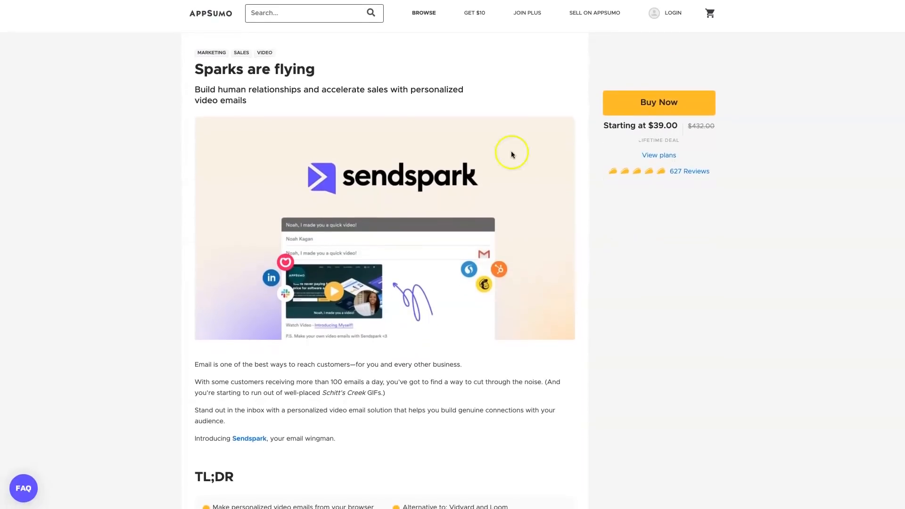
scroll("down", 3)
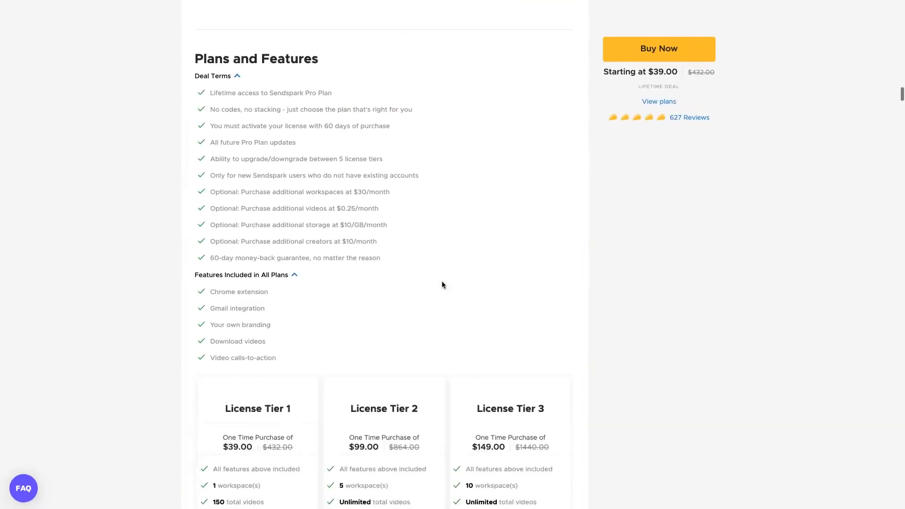
scroll("down", 3)
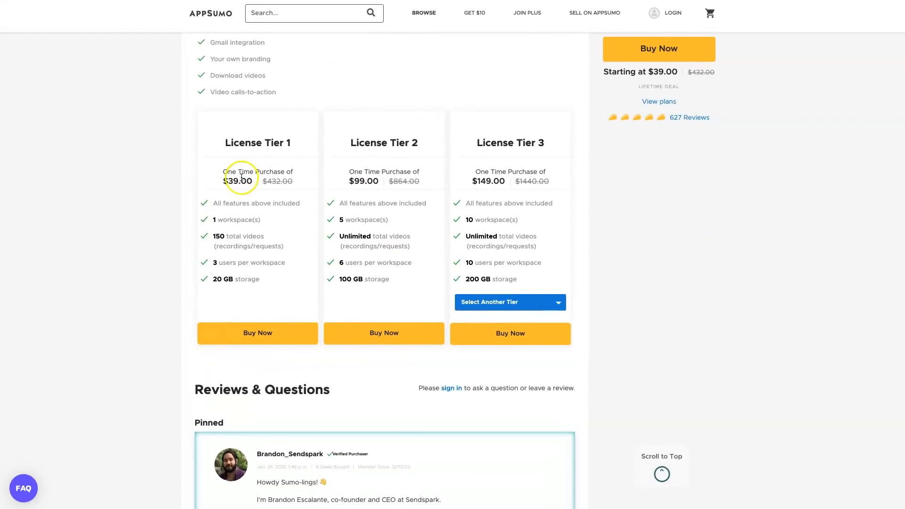
mouse_move(228, 142)
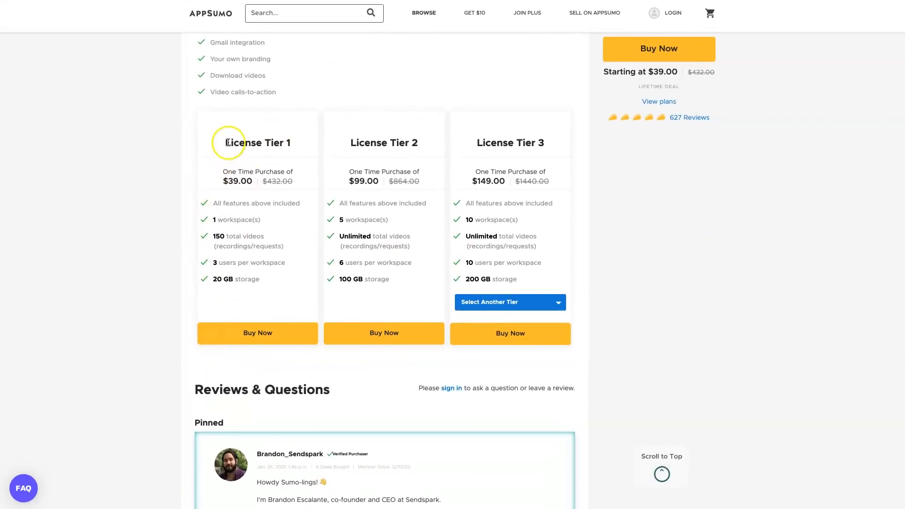
mouse_move(225, 218)
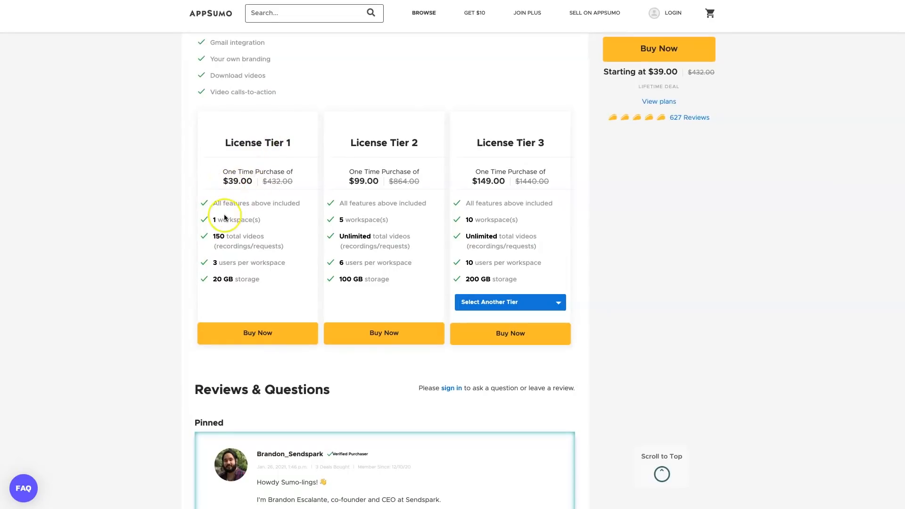
mouse_move(292, 250)
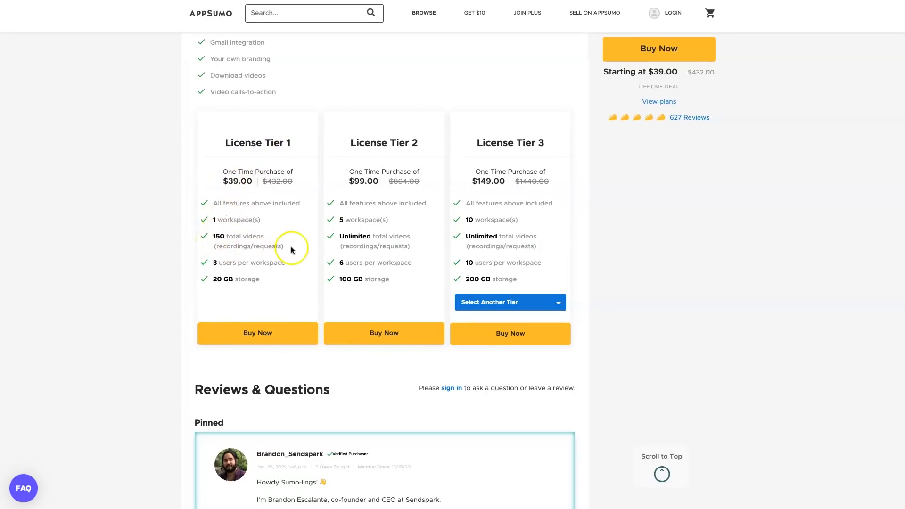
mouse_move(257, 218)
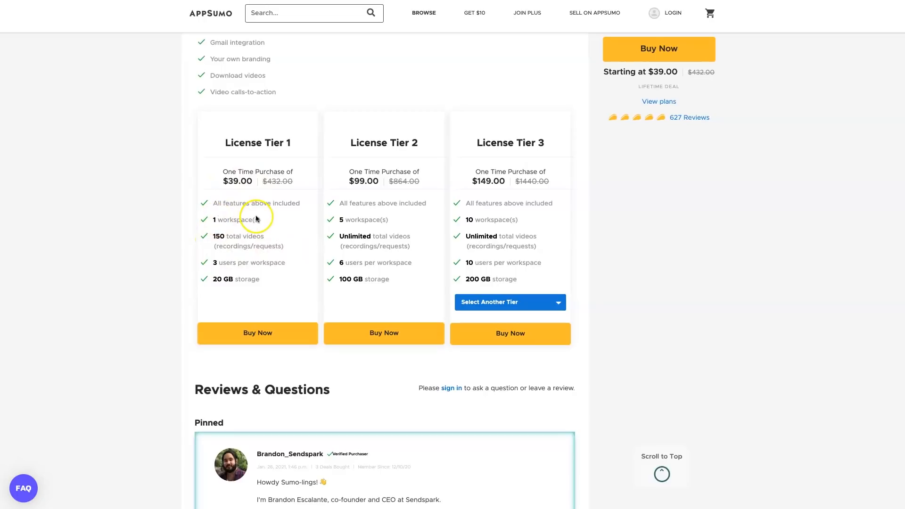
mouse_move(229, 278)
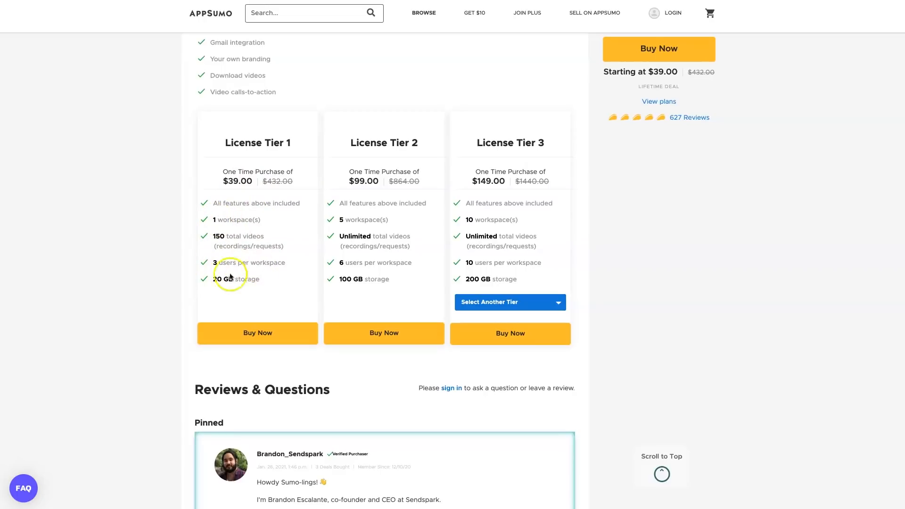
mouse_move(419, 157)
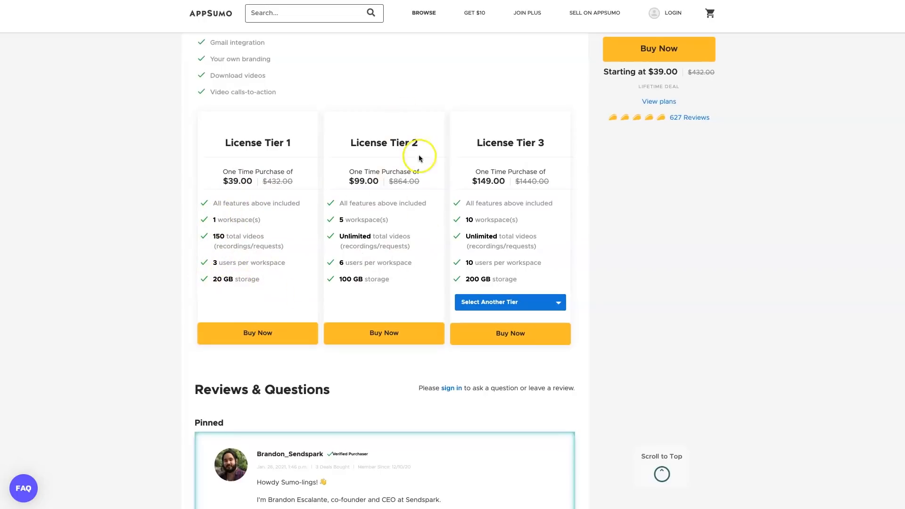
mouse_move(340, 236)
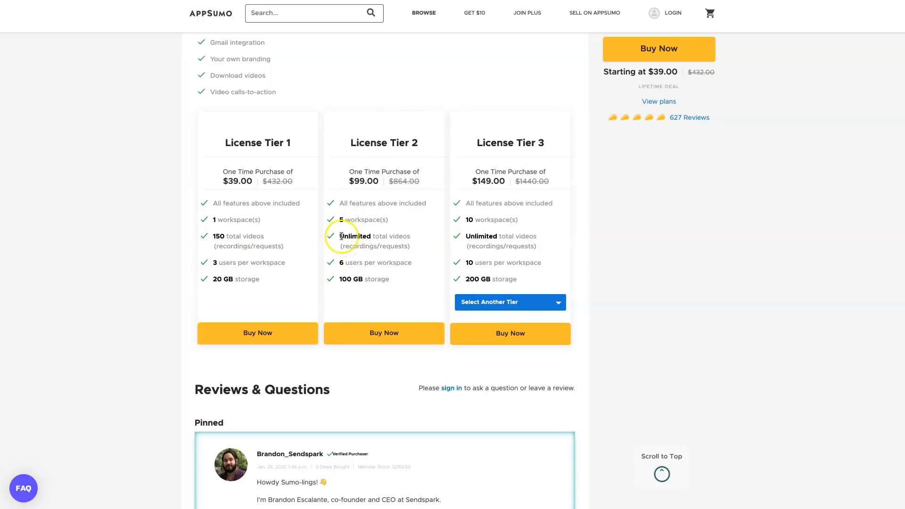
mouse_move(353, 202)
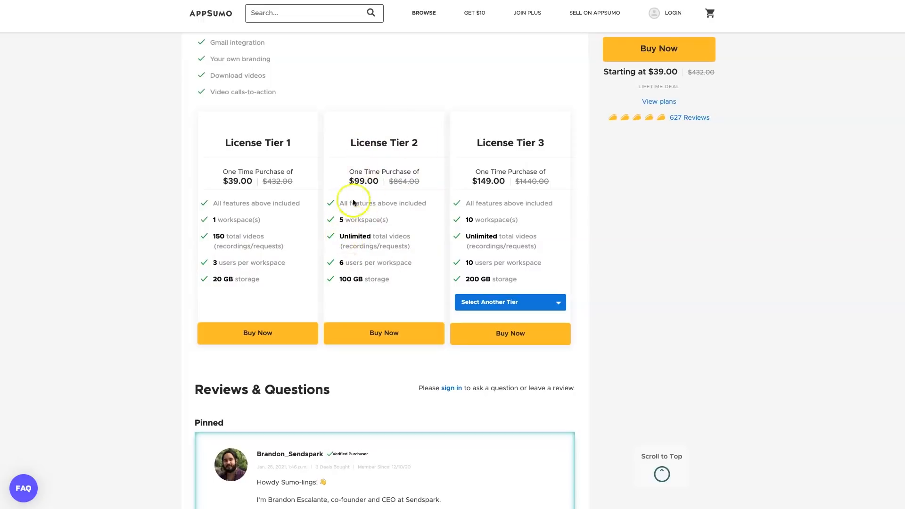
mouse_move(373, 220)
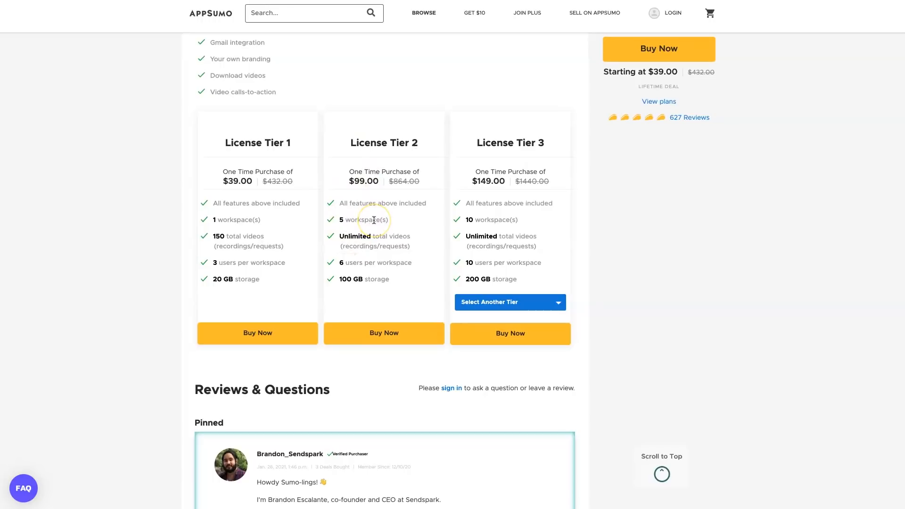
mouse_move(346, 240)
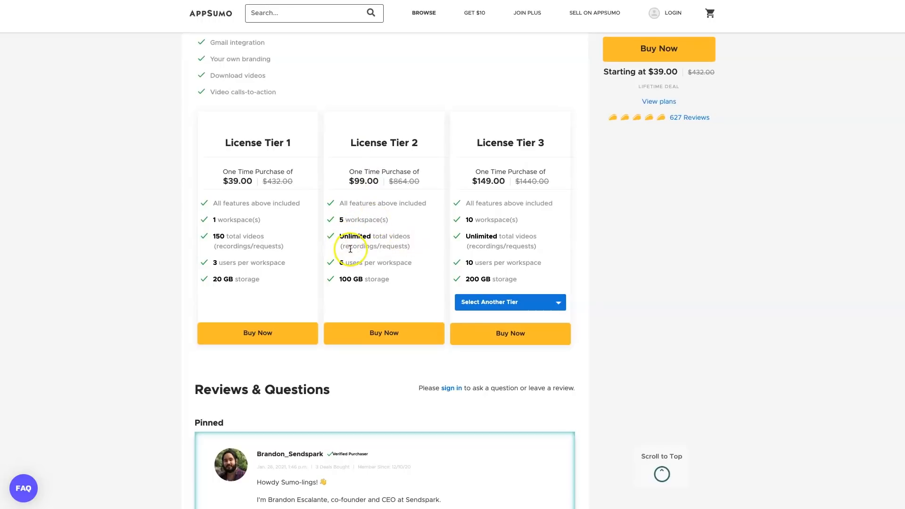
mouse_move(358, 278)
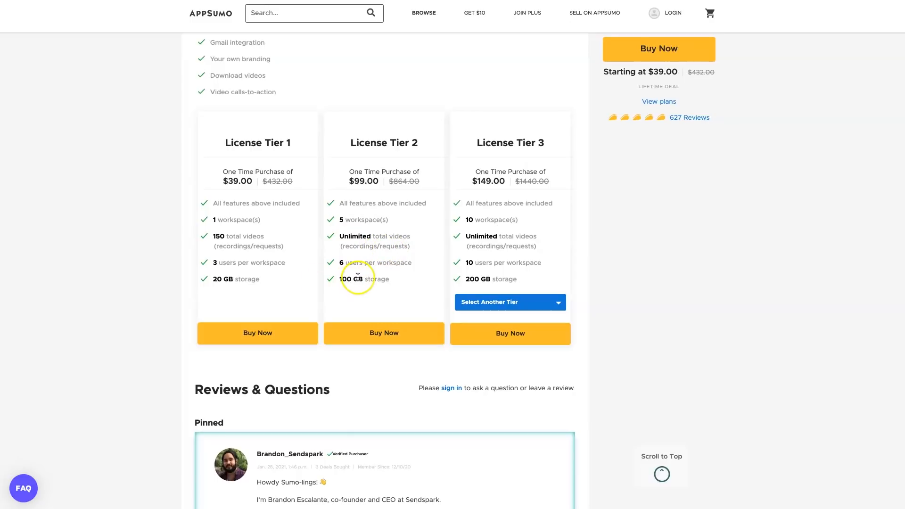
mouse_move(359, 230)
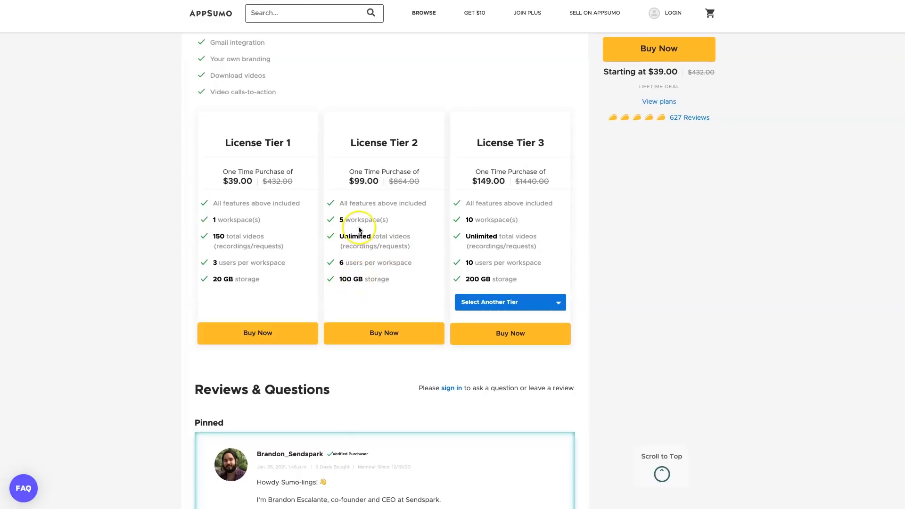
mouse_move(321, 265)
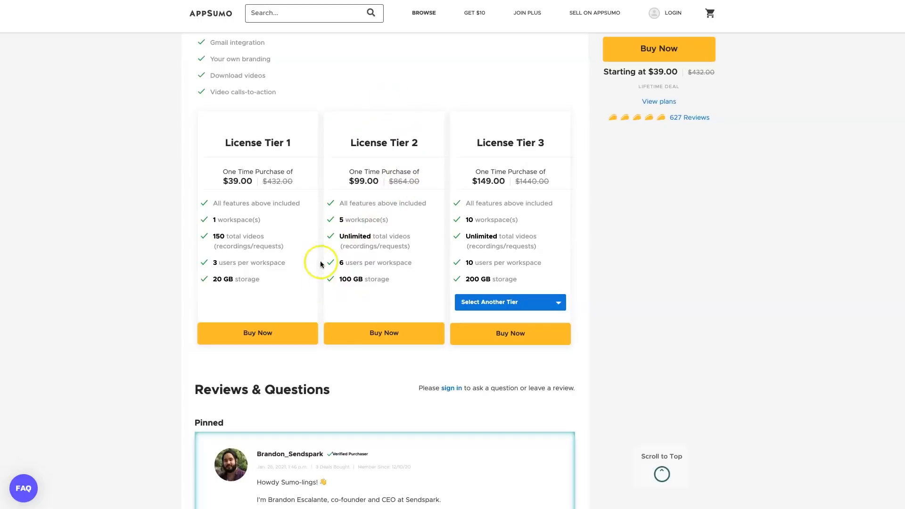
mouse_move(424, 154)
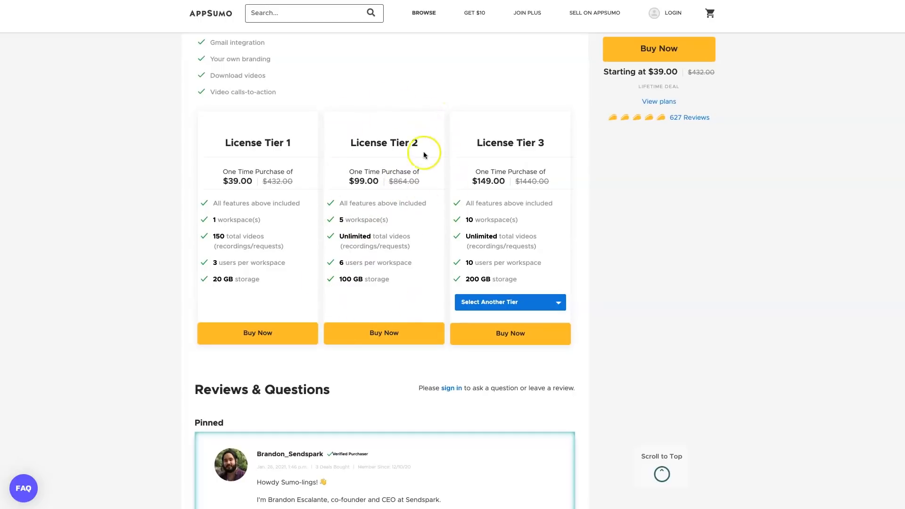
mouse_move(407, 246)
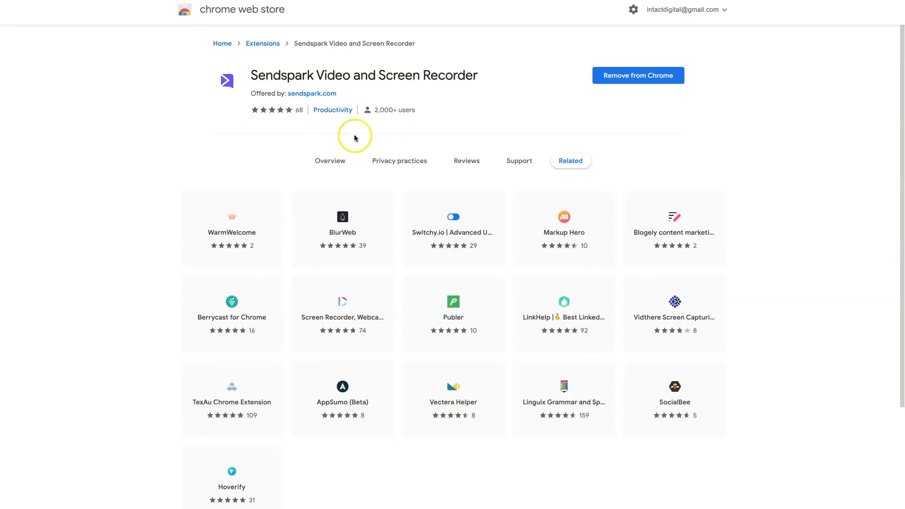
mouse_move(354, 138)
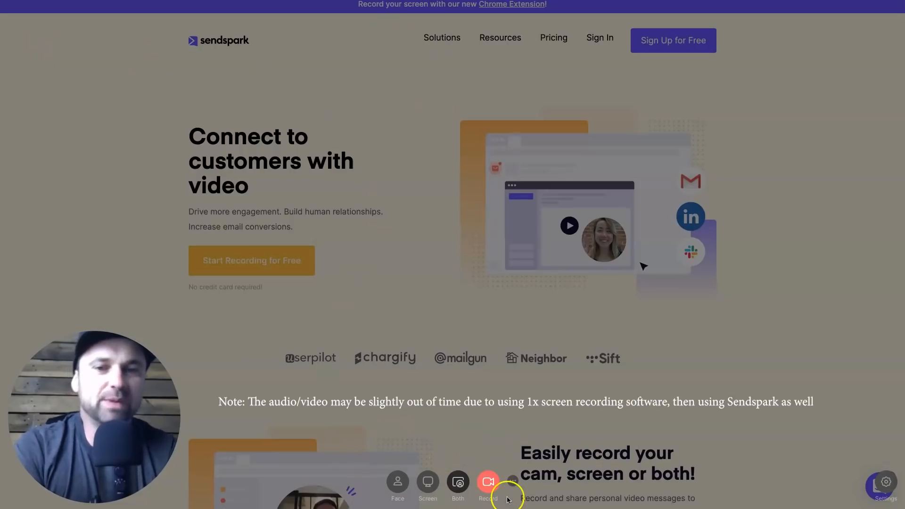
mouse_move(60, 420)
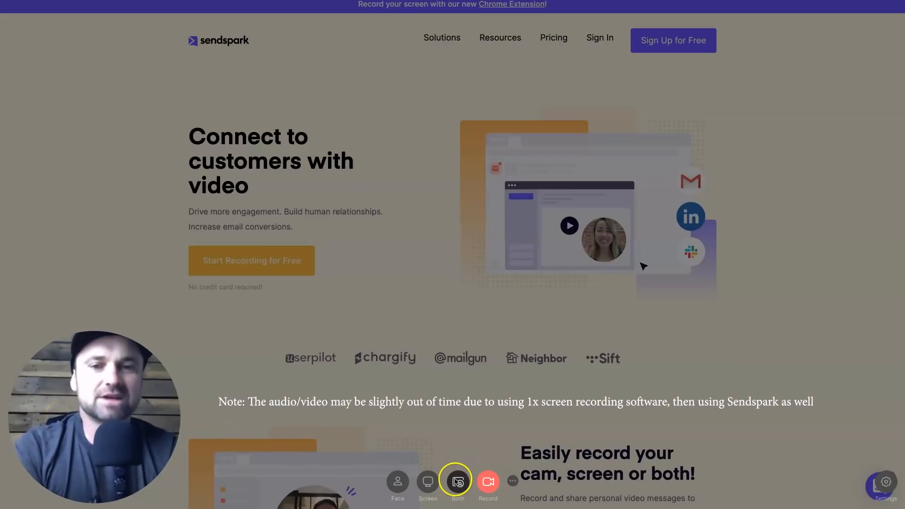
mouse_move(330, 268)
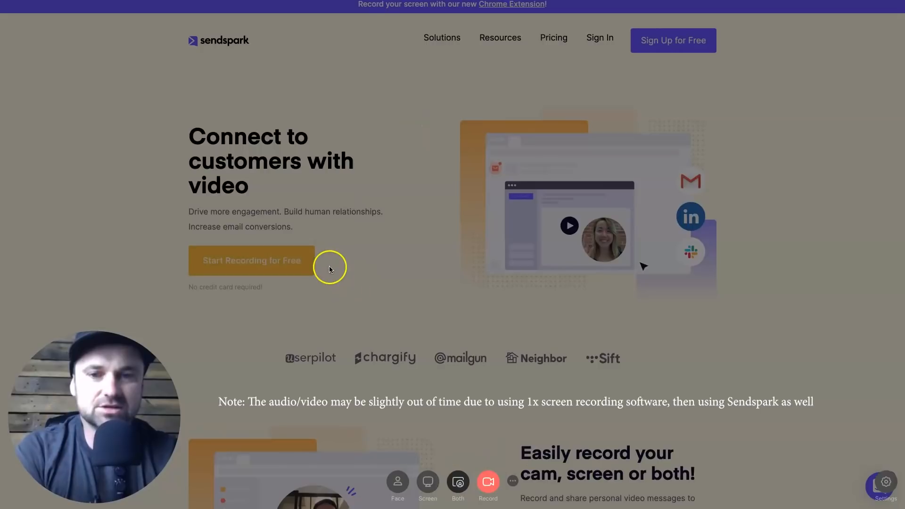
mouse_move(552, 293)
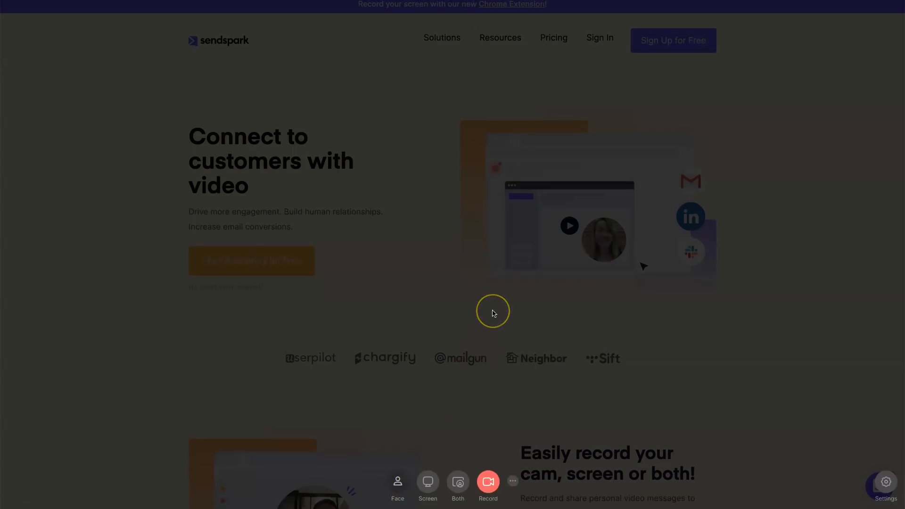
- Choose camera-only Face mode and start recording a webcam video message
left_click(398, 485)
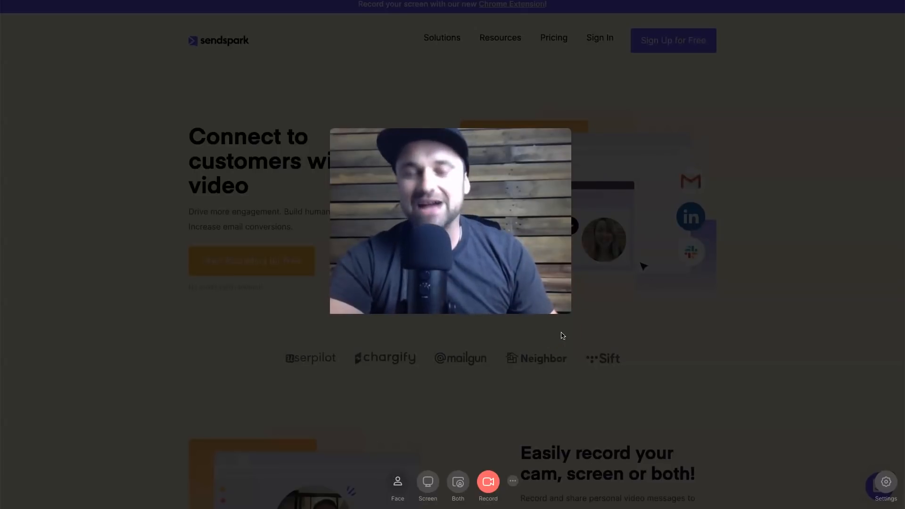
left_click(488, 481)
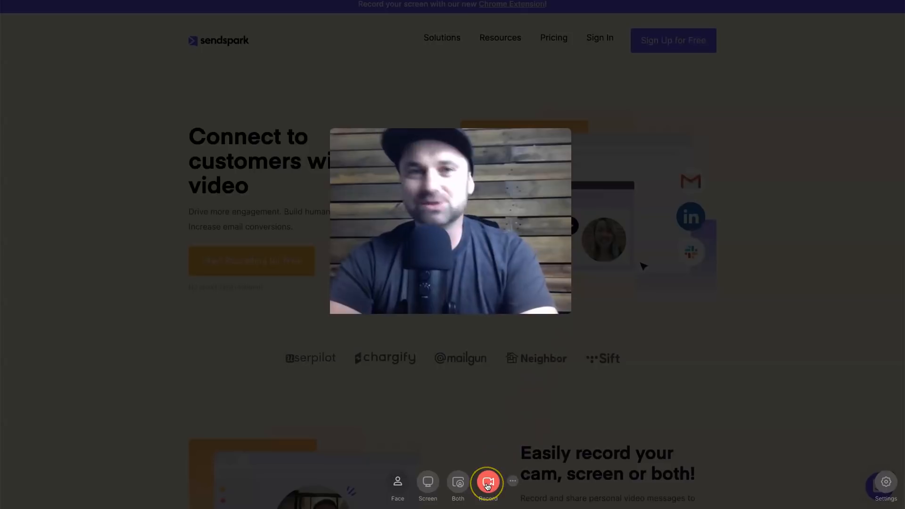
left_click(486, 481)
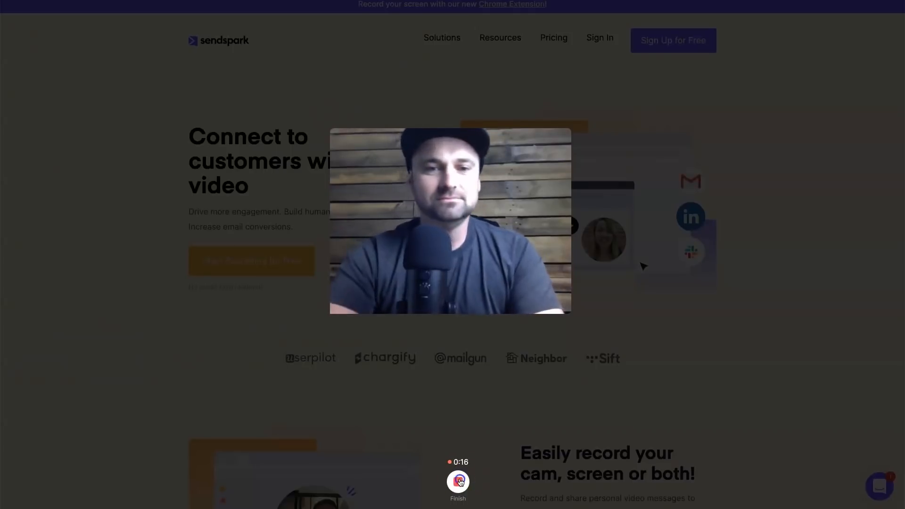
- Finish the 17-second recording and let it load into the video editor
left_click(457, 481)
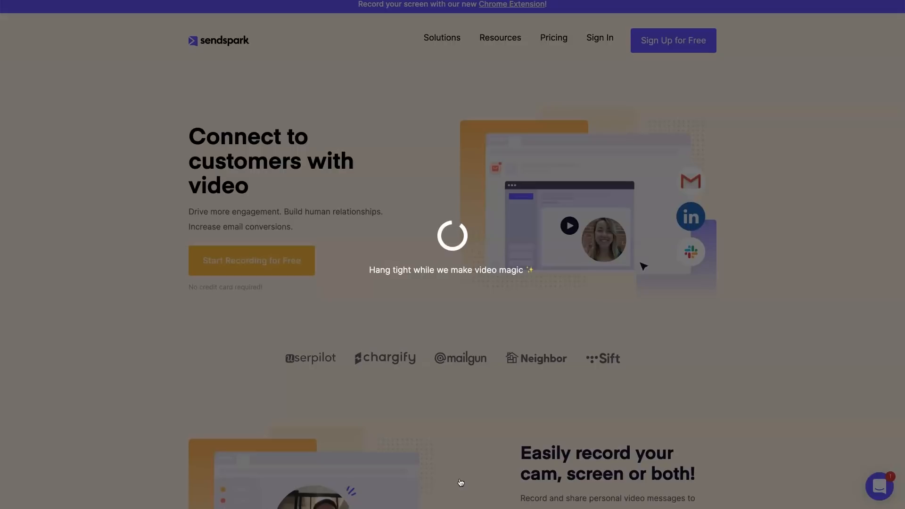
left_click(251, 260)
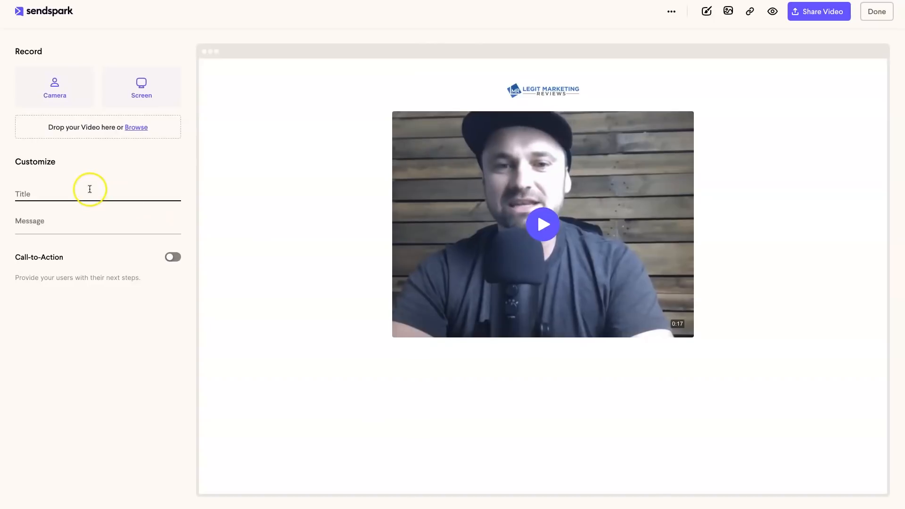
mouse_move(359, 318)
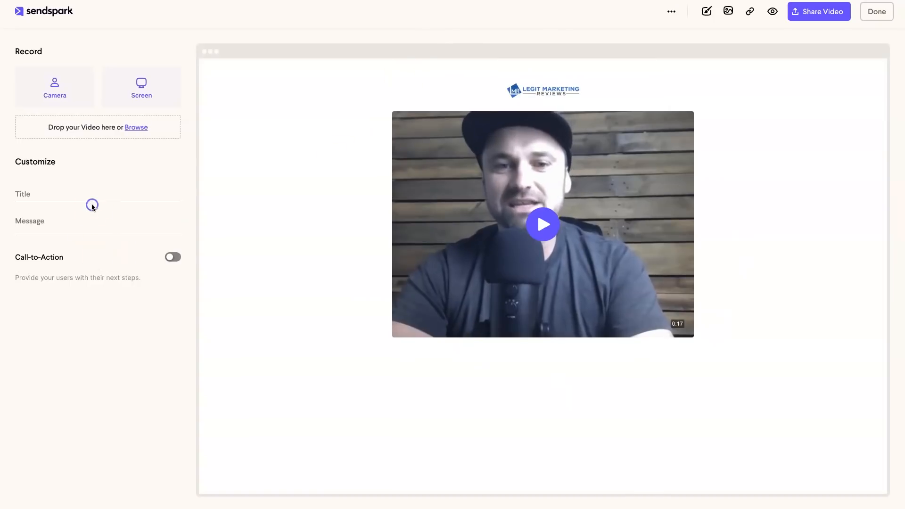
- Title the page 'Hey John, nice to meet you' and add the message 'Let's connect for coffee'
type("Hey Joh")
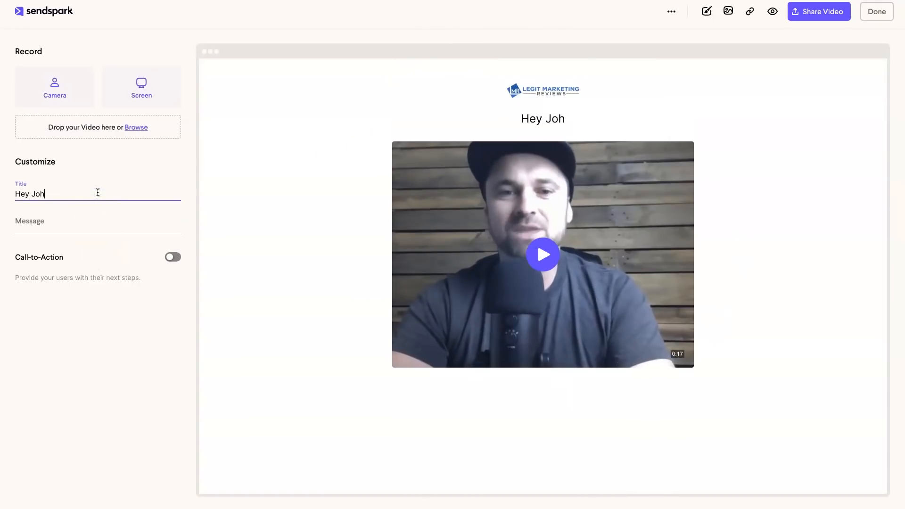
type("n, nice to meet you")
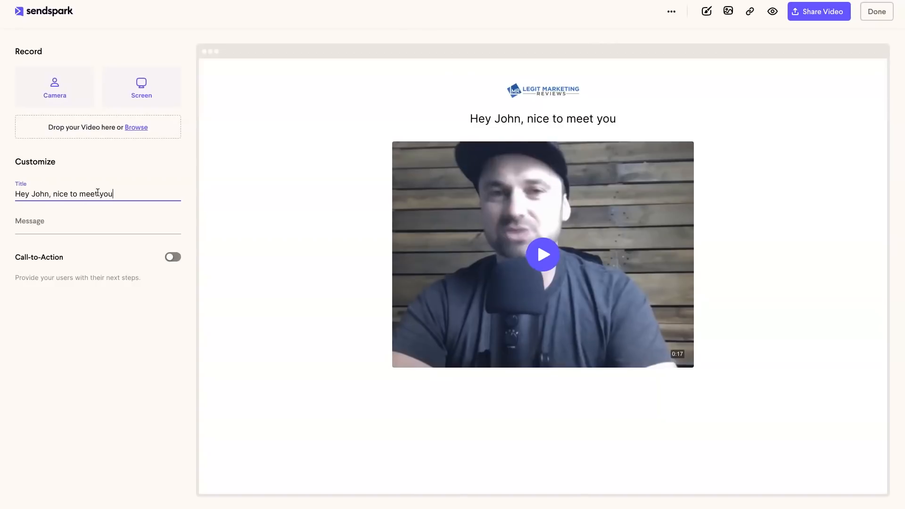
left_click(98, 223)
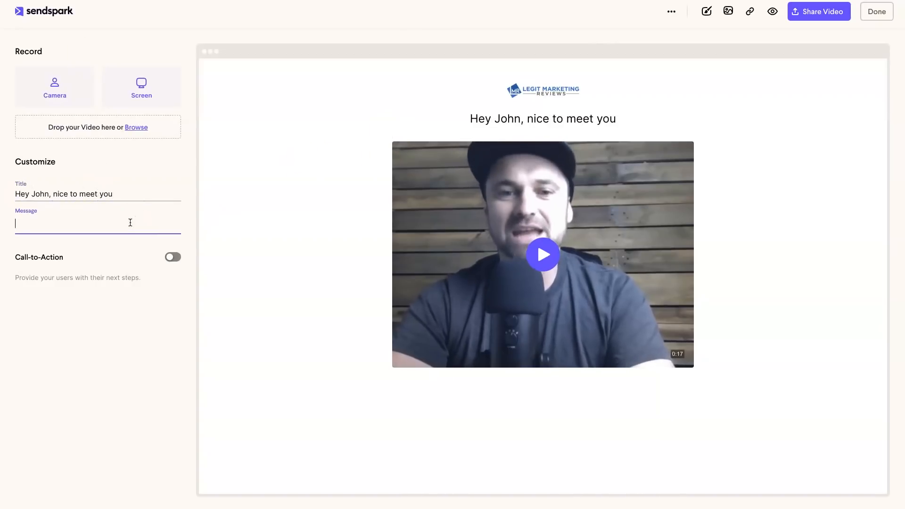
type("Let's conne")
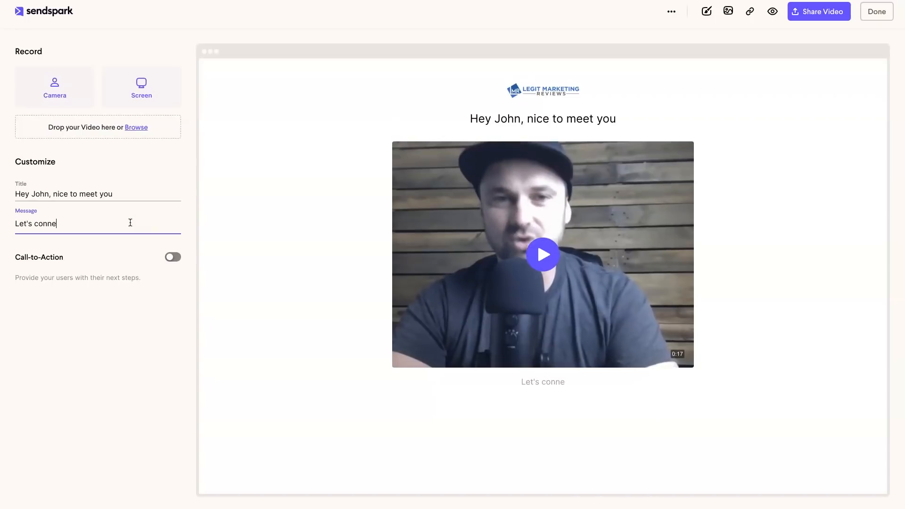
type("ct, love to have")
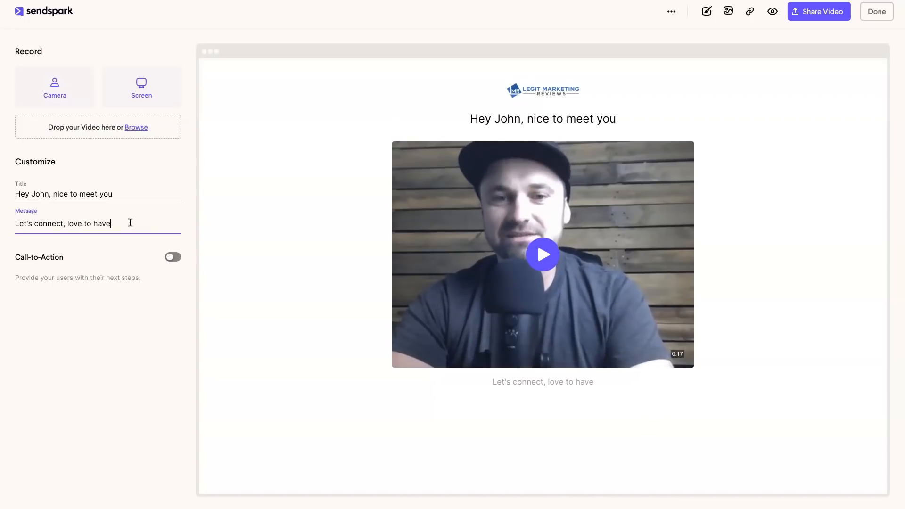
key("BackSpace")
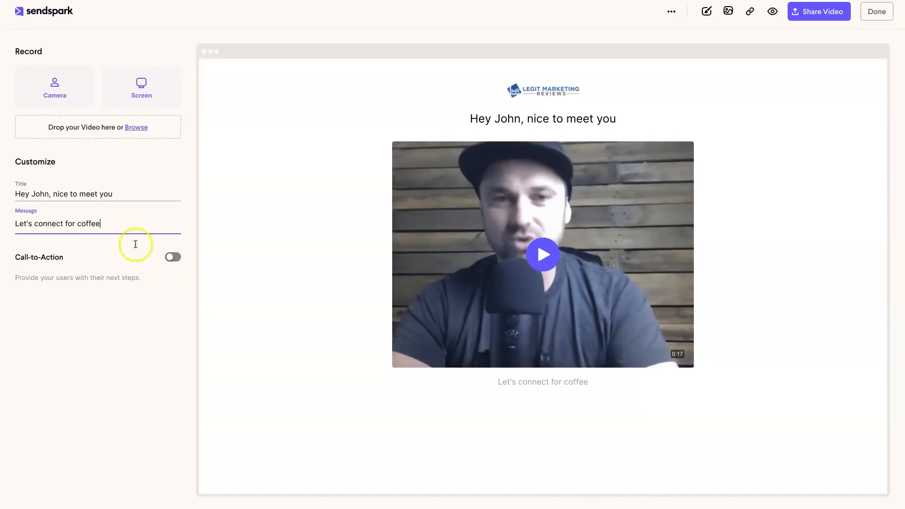
left_click(172, 256)
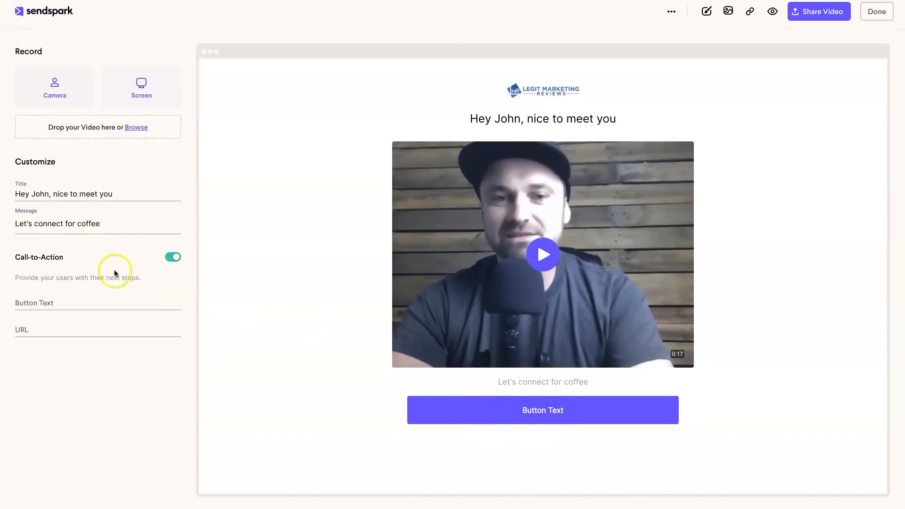
type("Book")
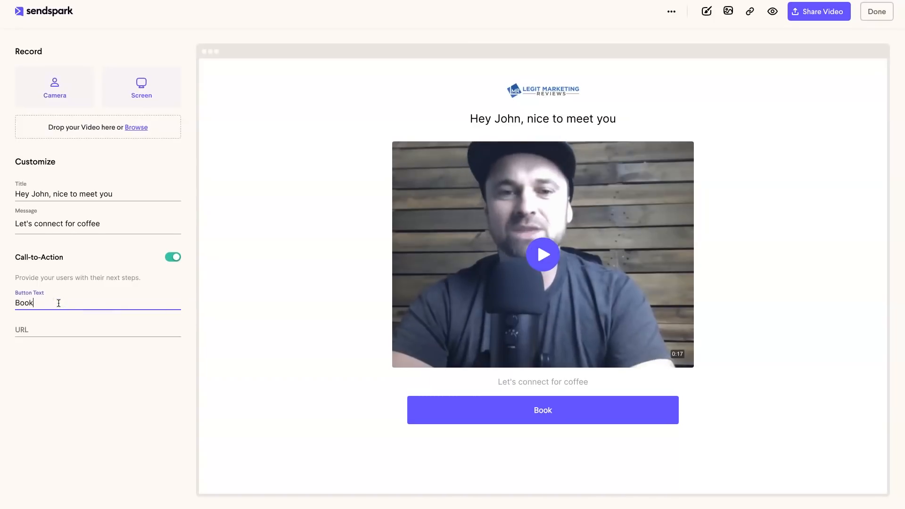
type("Choose a")
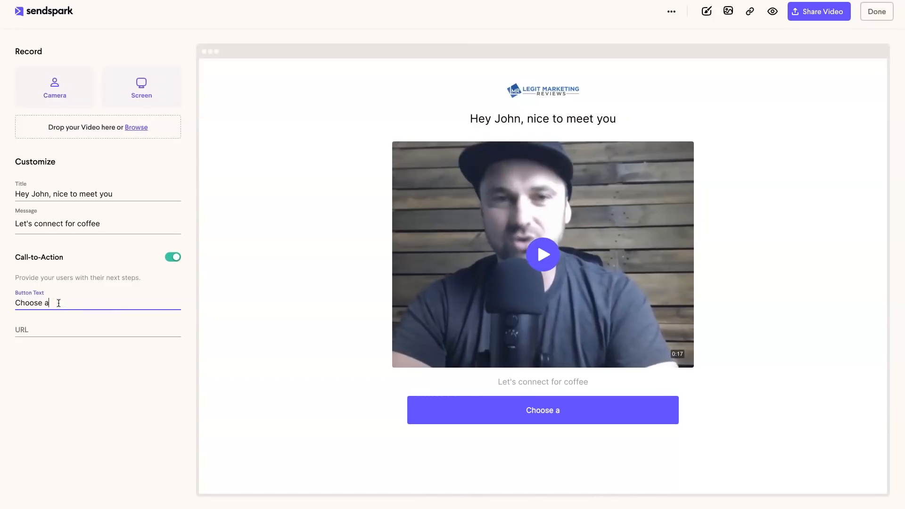
type("time in my calendar")
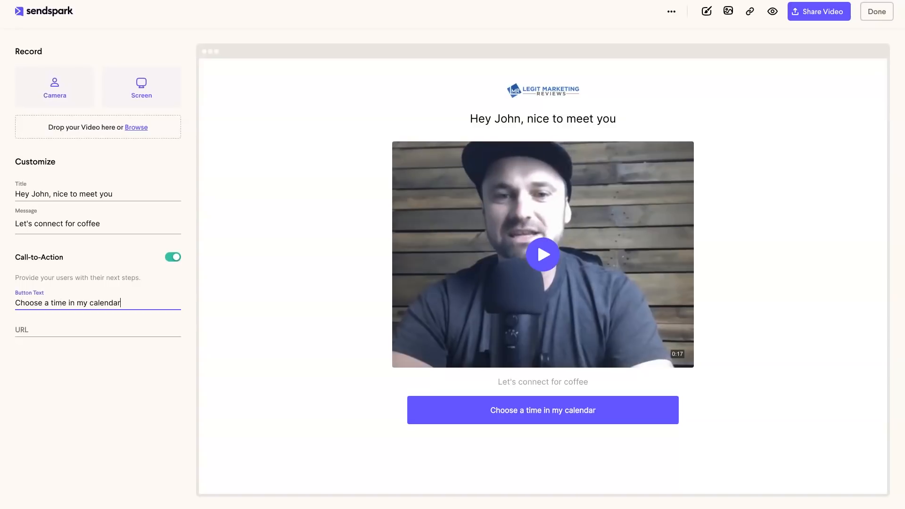
left_click(69, 329)
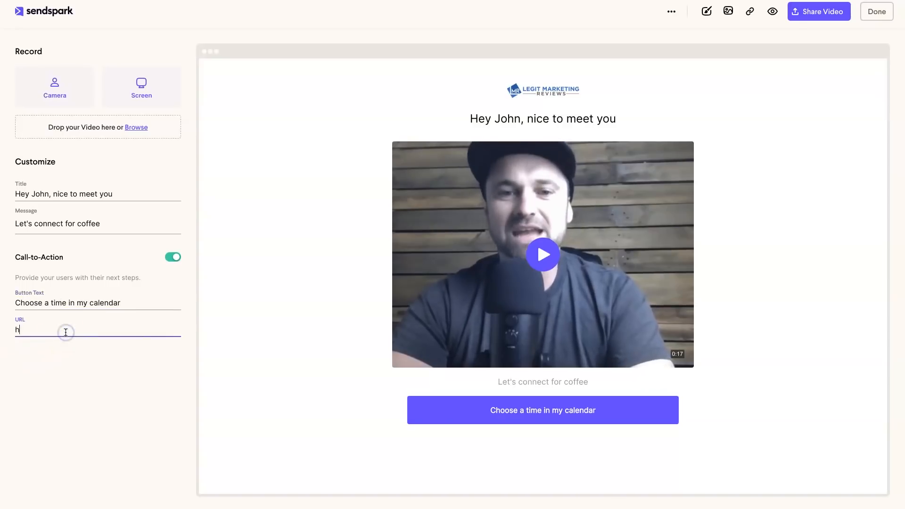
type("ttps://w")
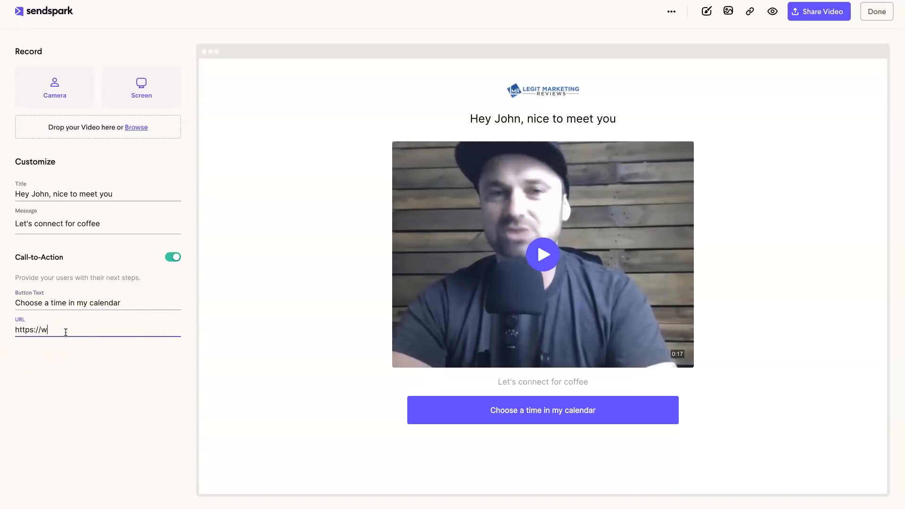
type("ww.calendly.")
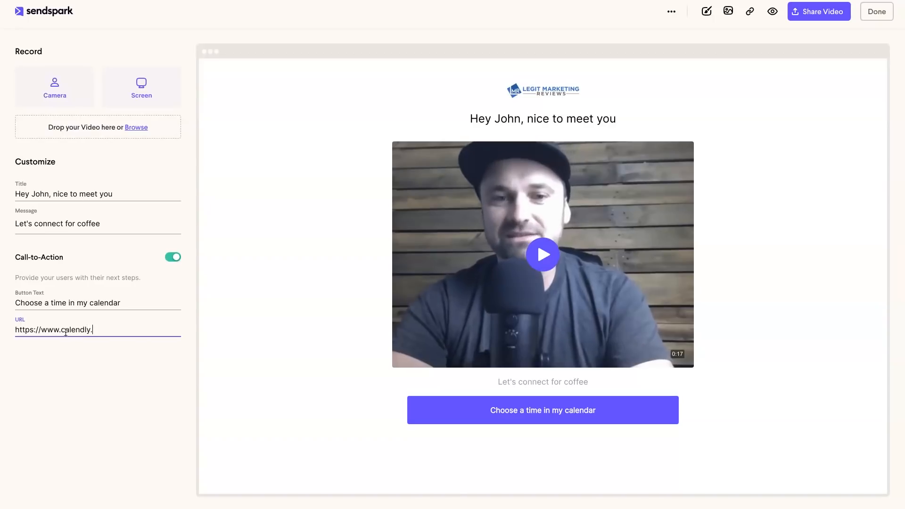
type("com")
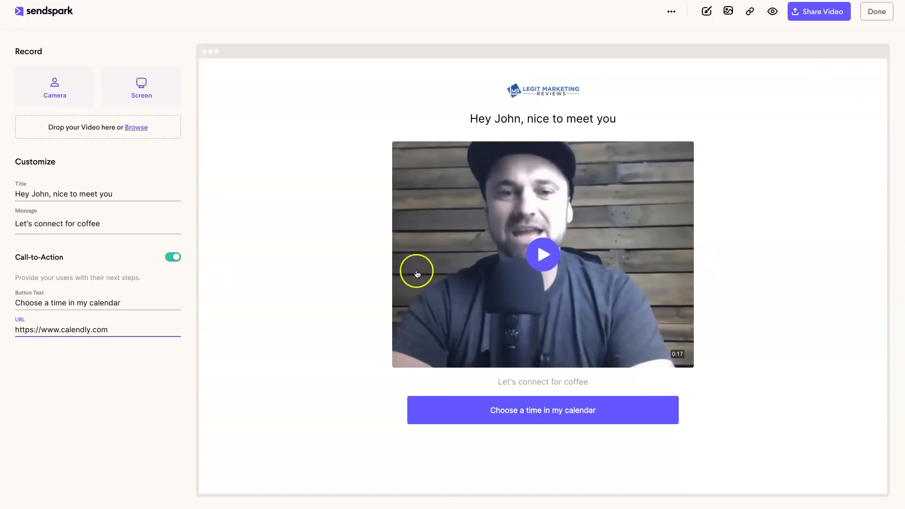
mouse_move(501, 284)
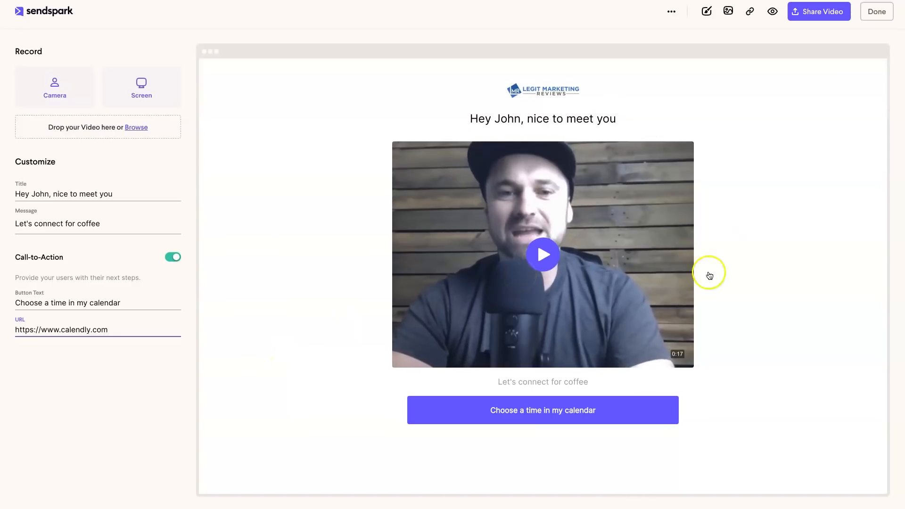
mouse_move(706, 11)
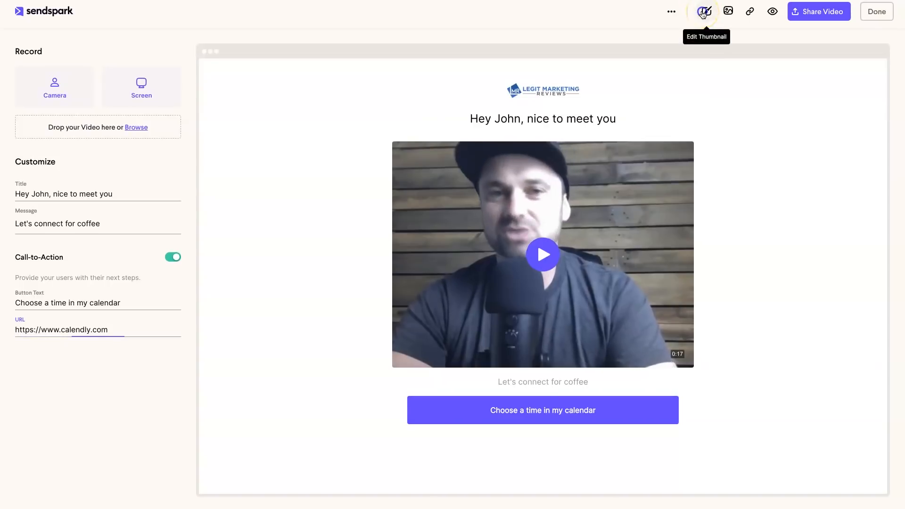
- Set the thumbnail caption to 'Hey John, I shot this quickly for you!' and save
left_click(705, 10)
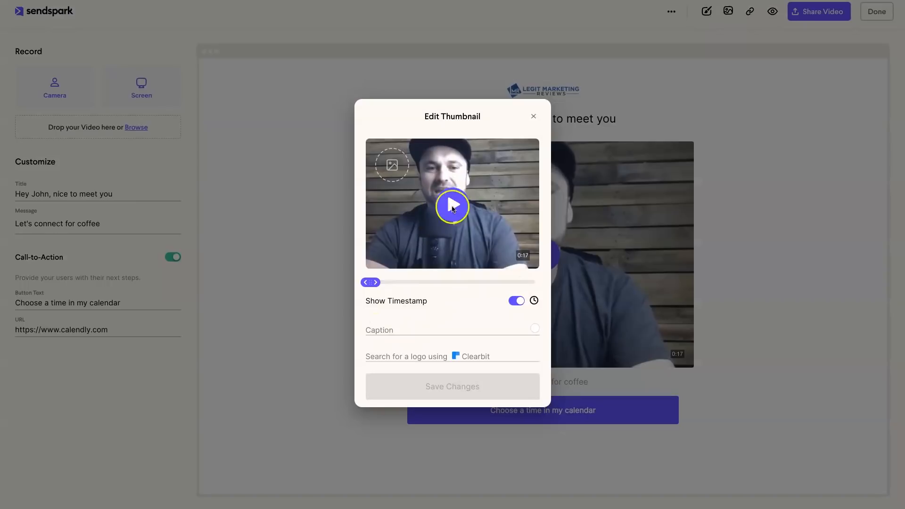
left_click(450, 329)
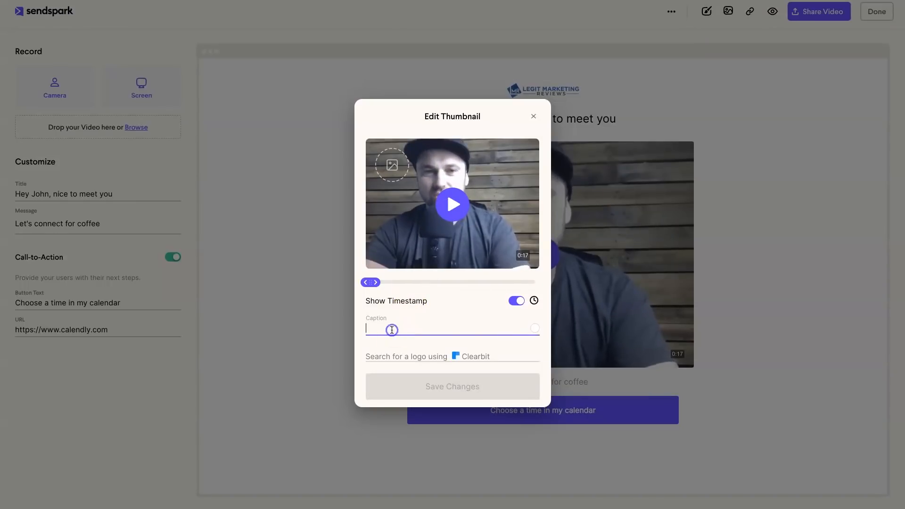
type("Hey")
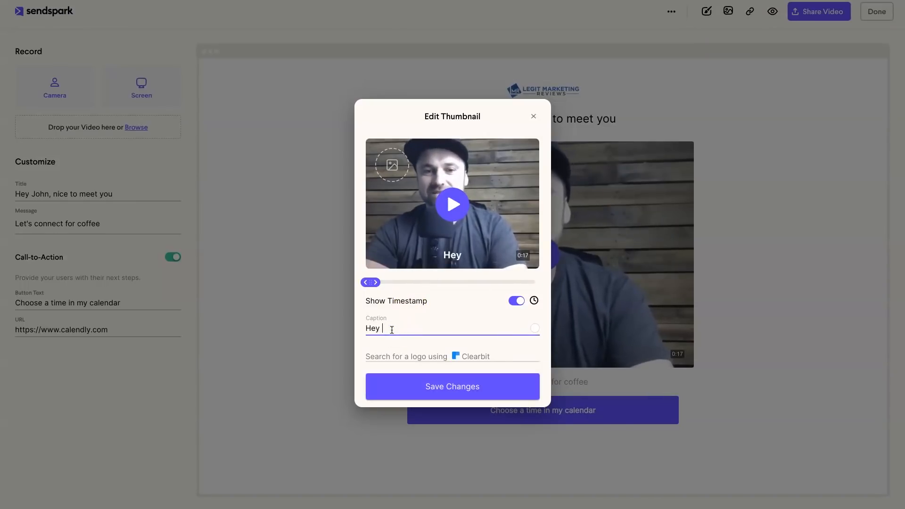
type("John, I sho")
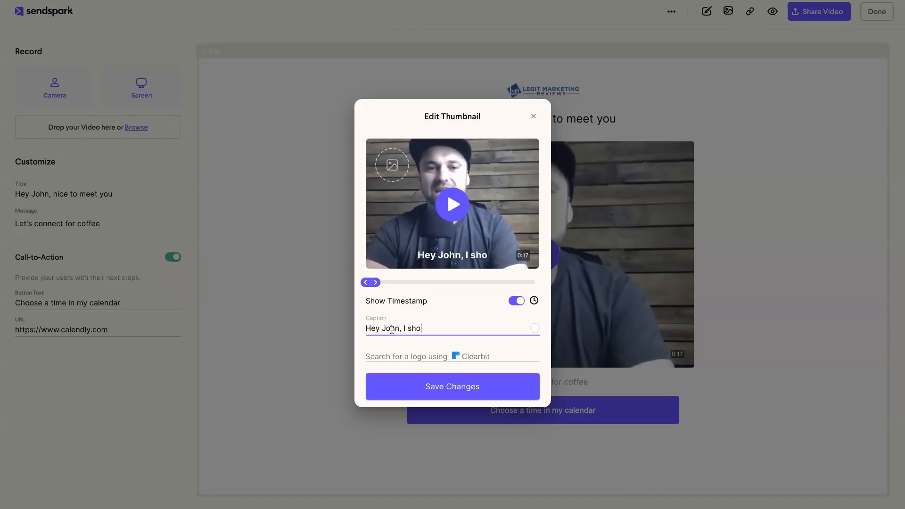
type("t this quickly for")
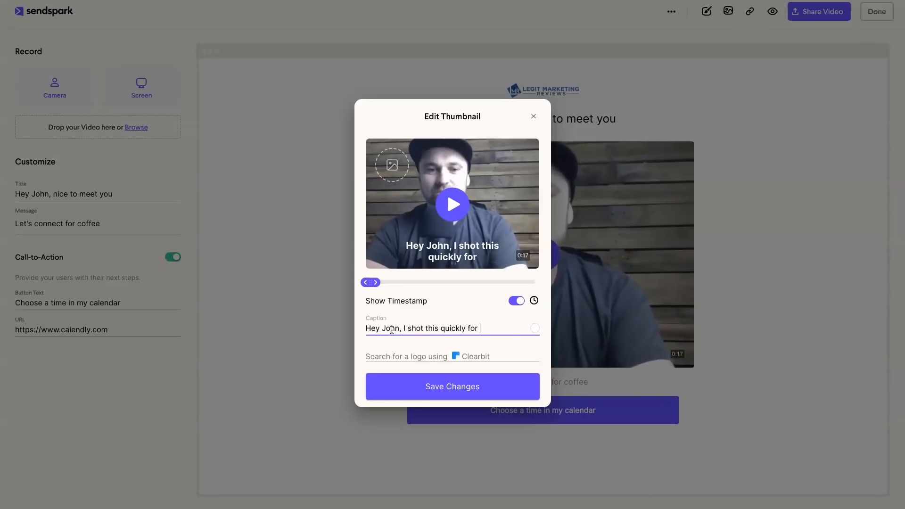
type("you!")
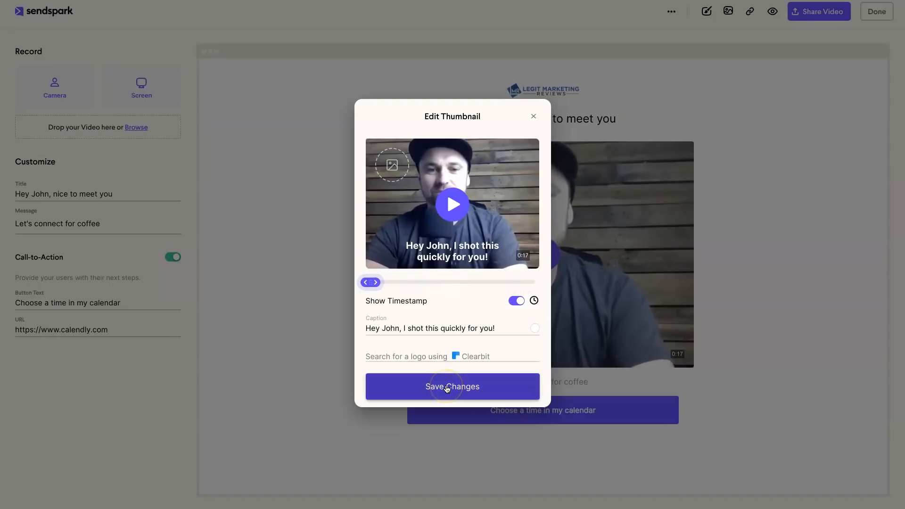
left_click(452, 386)
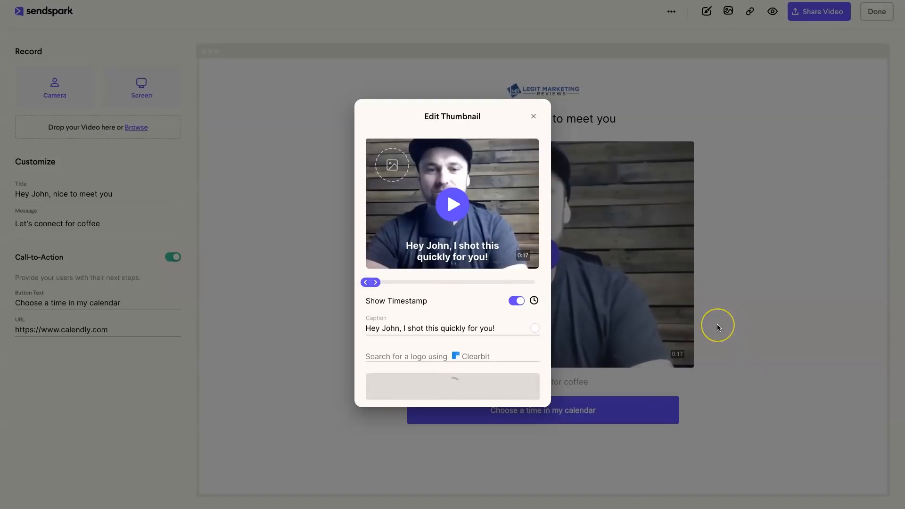
left_click(533, 116)
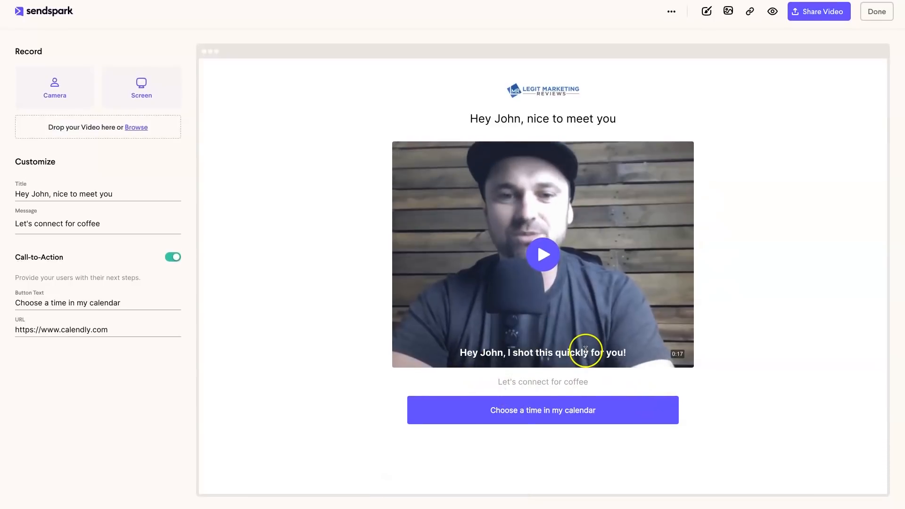
mouse_move(251, 211)
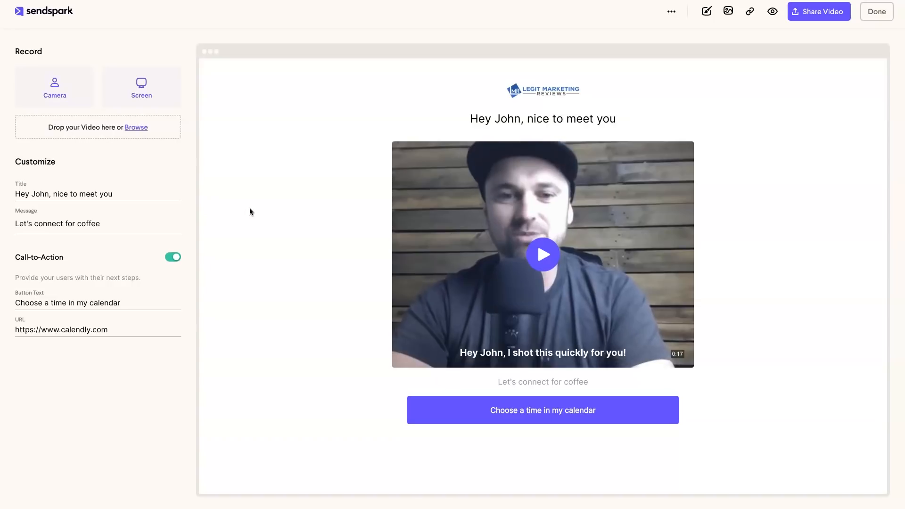
mouse_move(375, 274)
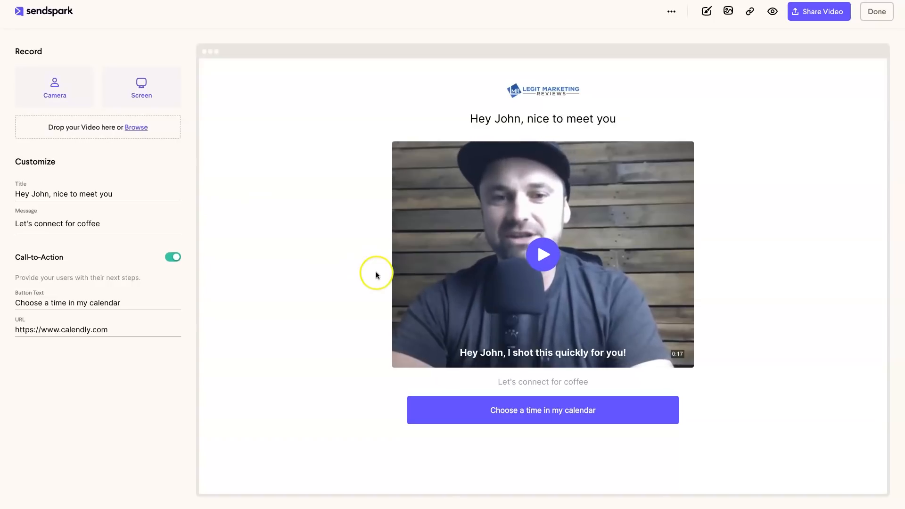
mouse_move(552, 283)
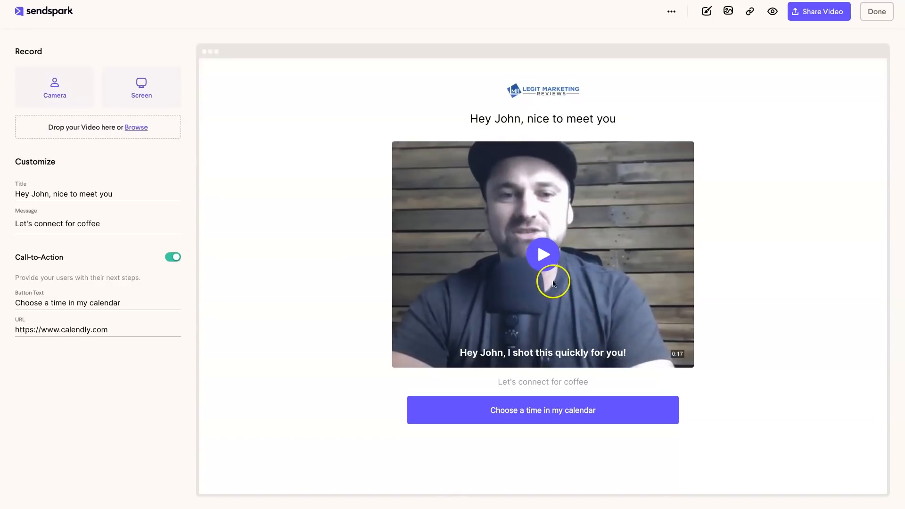
mouse_move(627, 211)
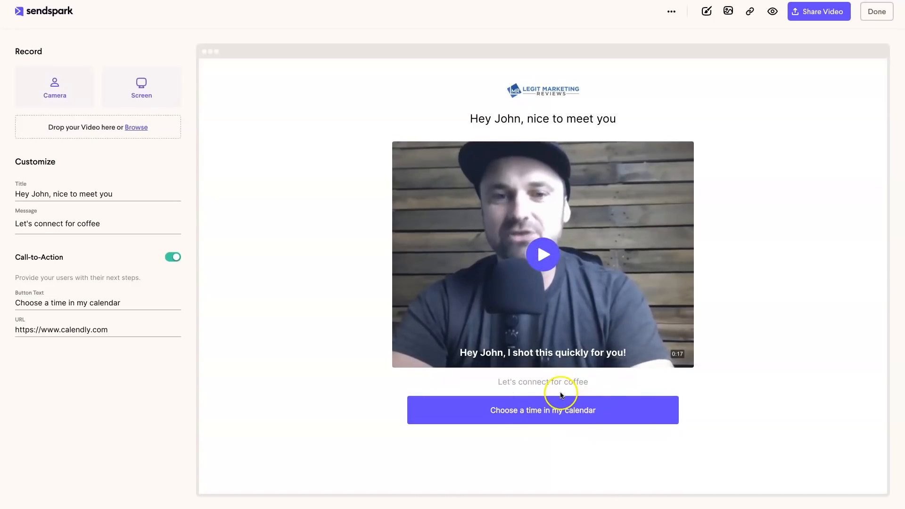
mouse_move(808, 62)
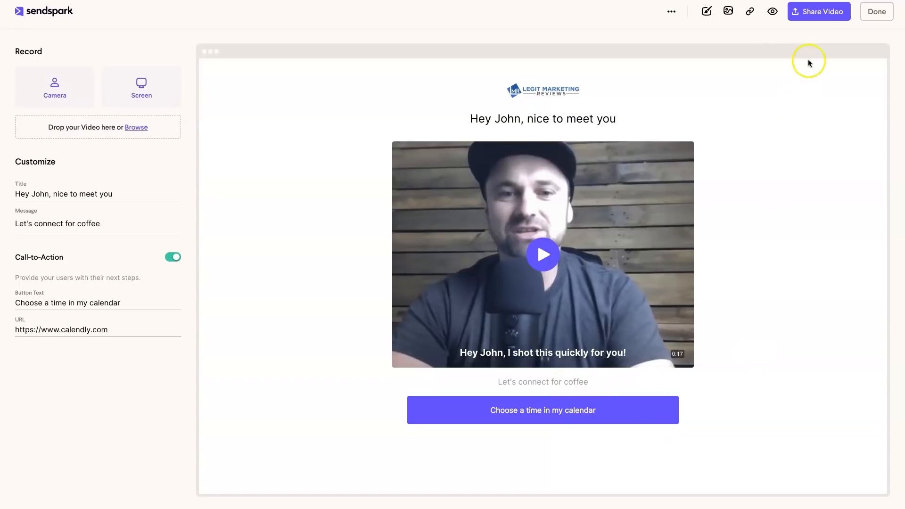
- Preview the finished video page as a recipient would see it
left_click(771, 11)
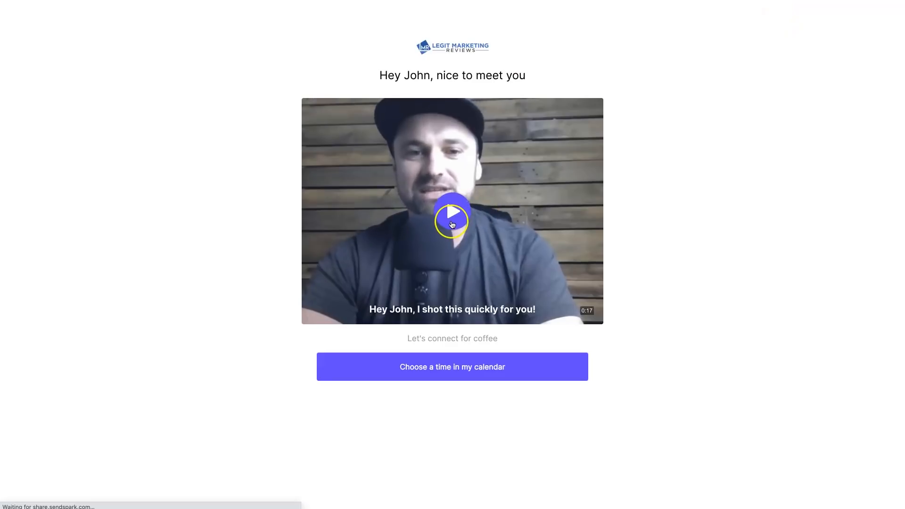
- Play the captioned video inside the recipient preview
left_click(452, 219)
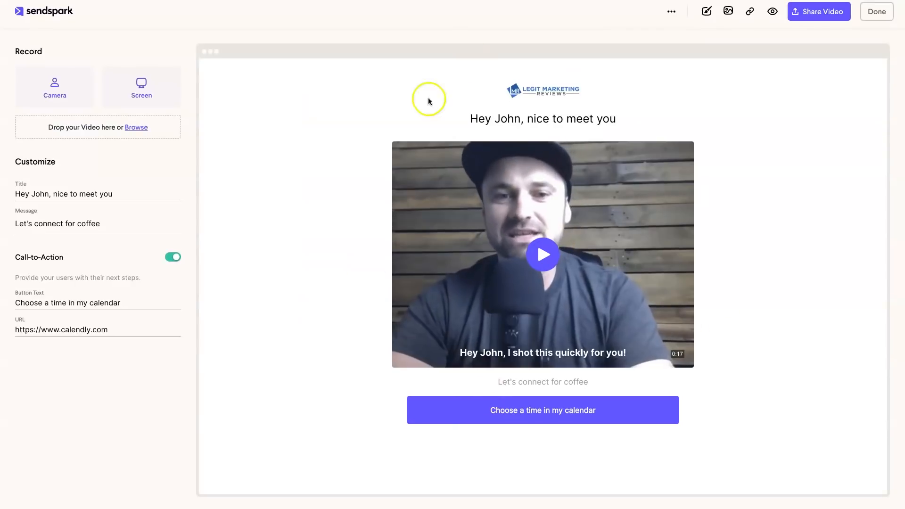
mouse_move(503, 216)
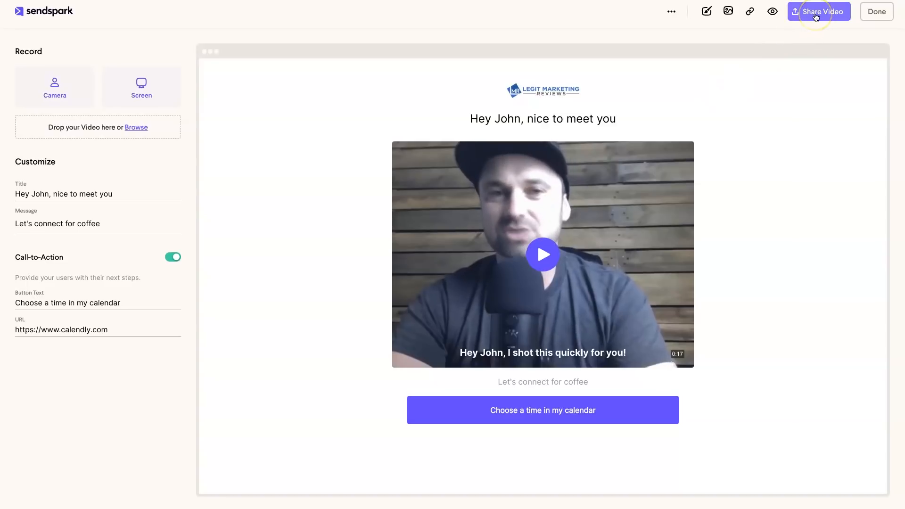
- Open the Share Video dialog with link, email preview and thumbnail/MP4 downloads
left_click(817, 11)
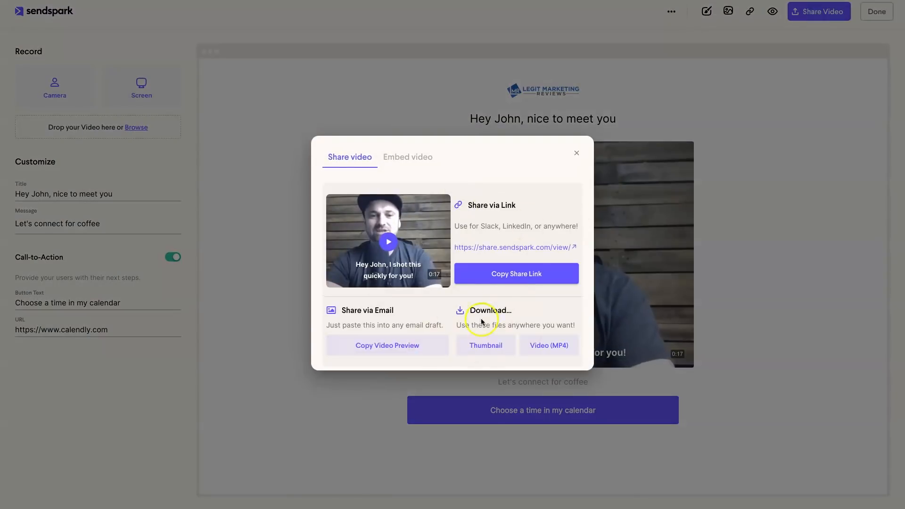
mouse_move(388, 241)
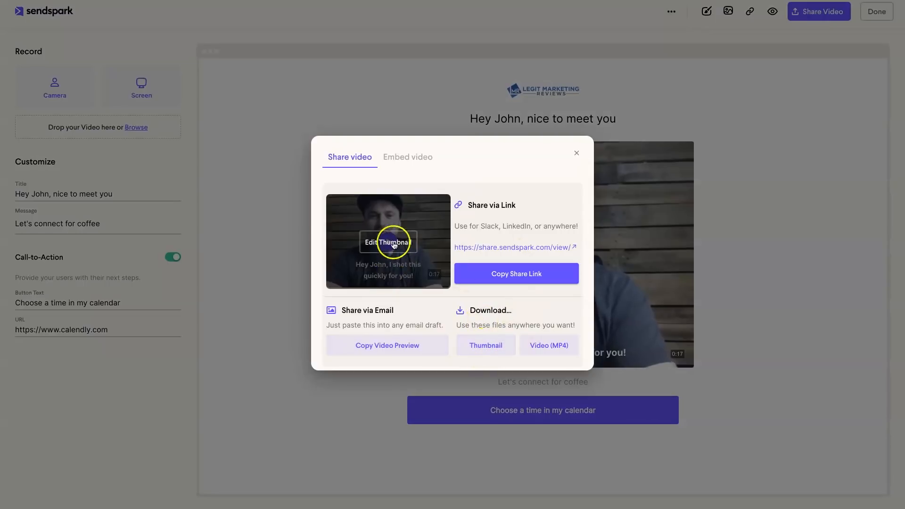
mouse_move(560, 334)
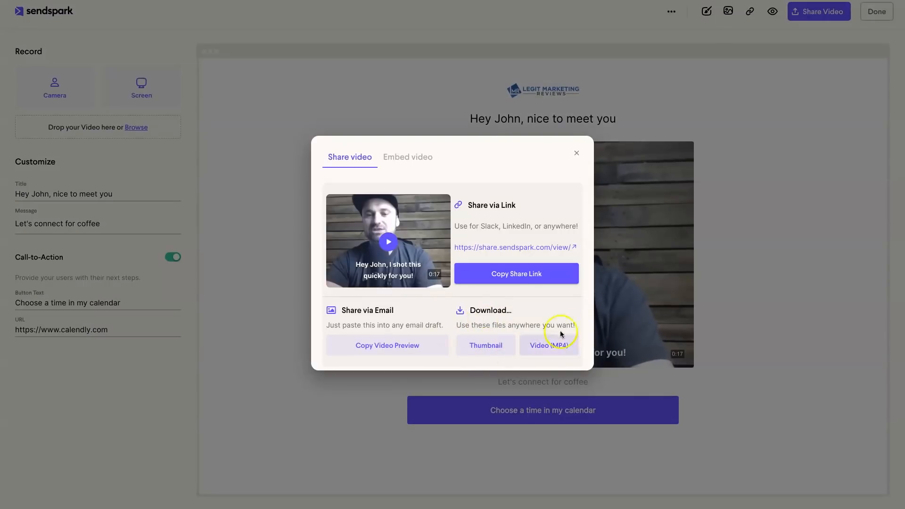
mouse_move(387, 360)
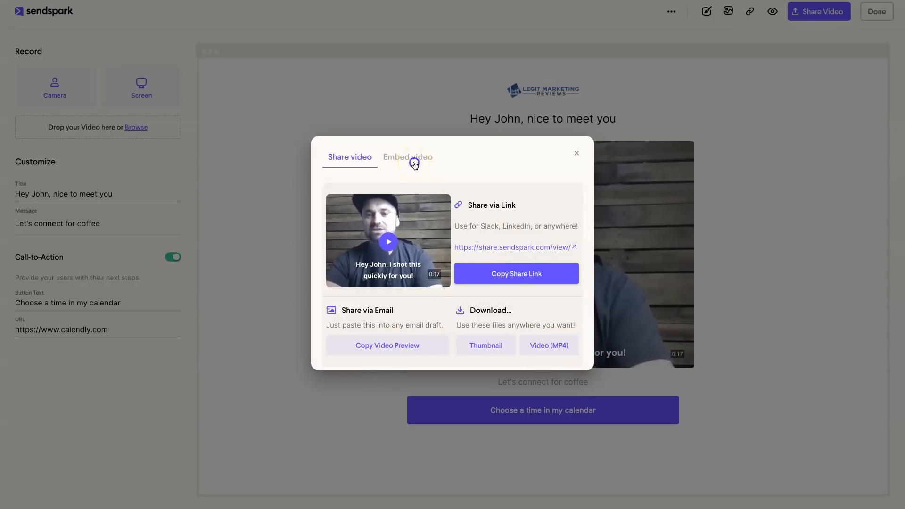
- Review the email and website embed code options, then close the sharing window
left_click(407, 156)
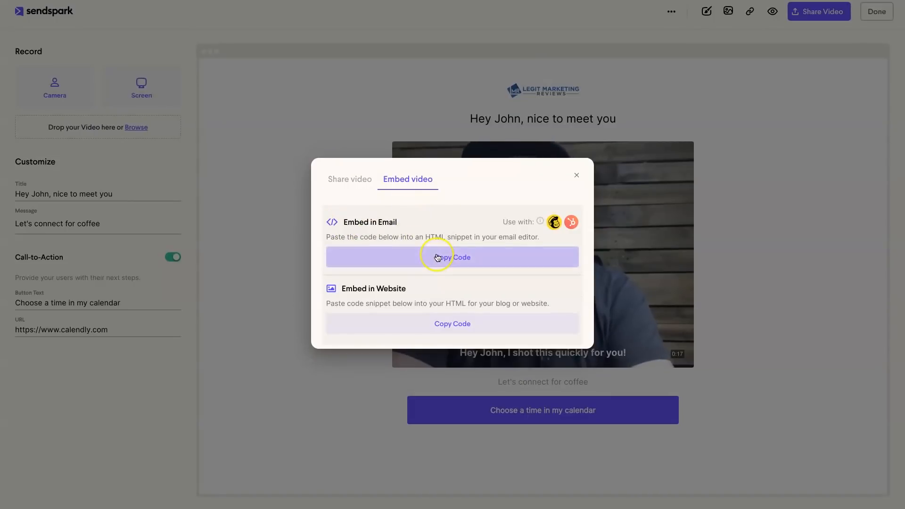
mouse_move(477, 255)
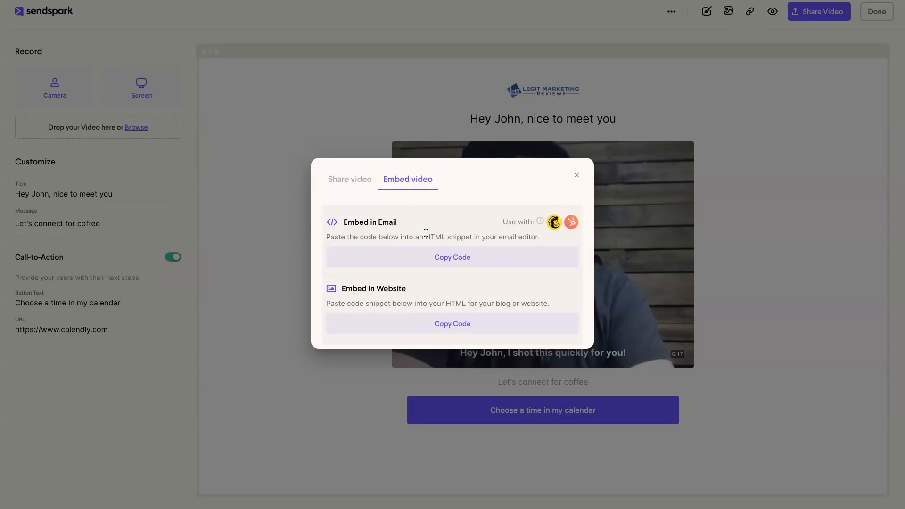
mouse_move(614, 221)
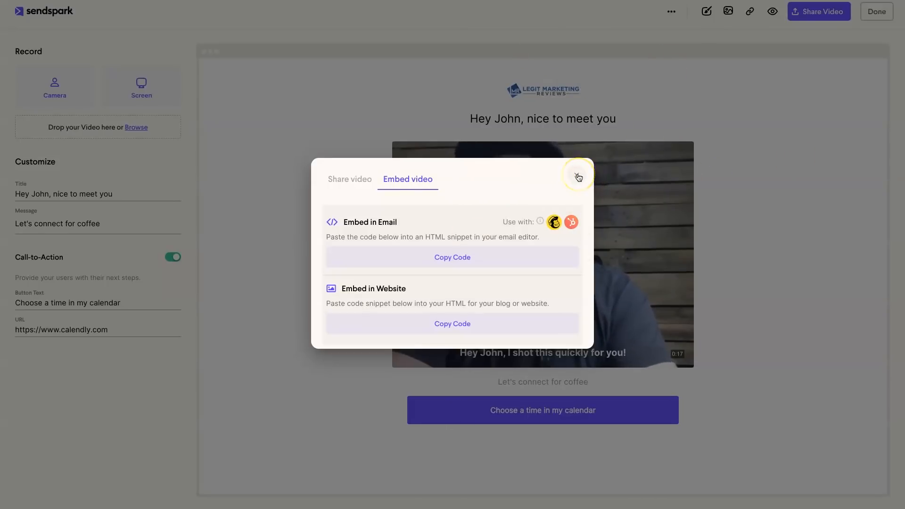
left_click(578, 176)
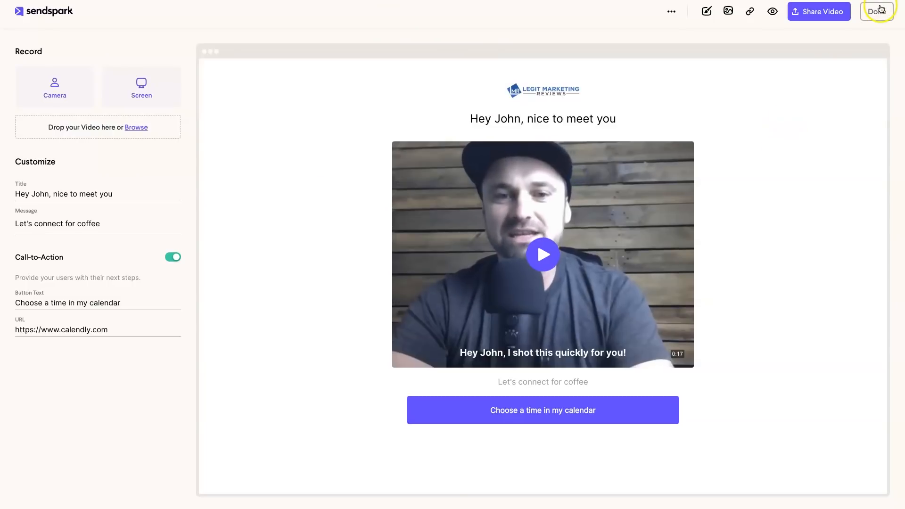
- Finish the page so 'Hey John, nice to meet you' tops My Videos
left_click(876, 11)
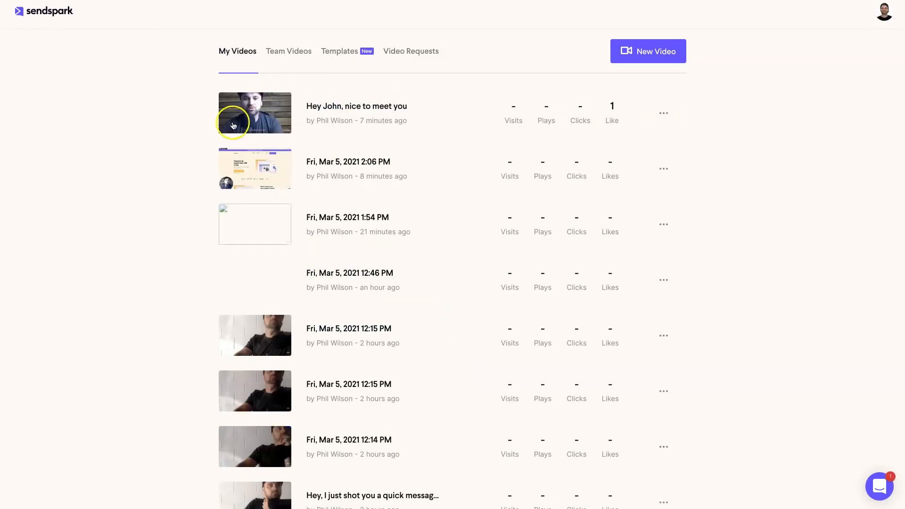
mouse_move(501, 114)
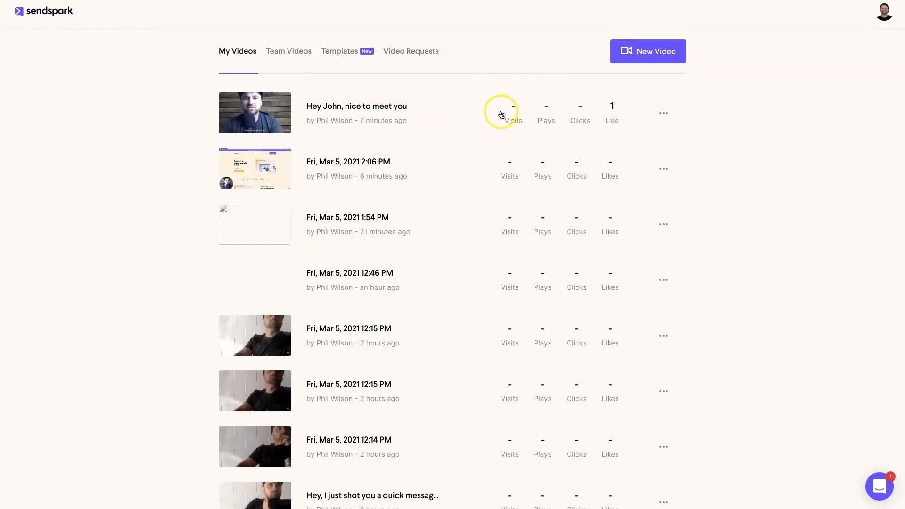
mouse_move(547, 81)
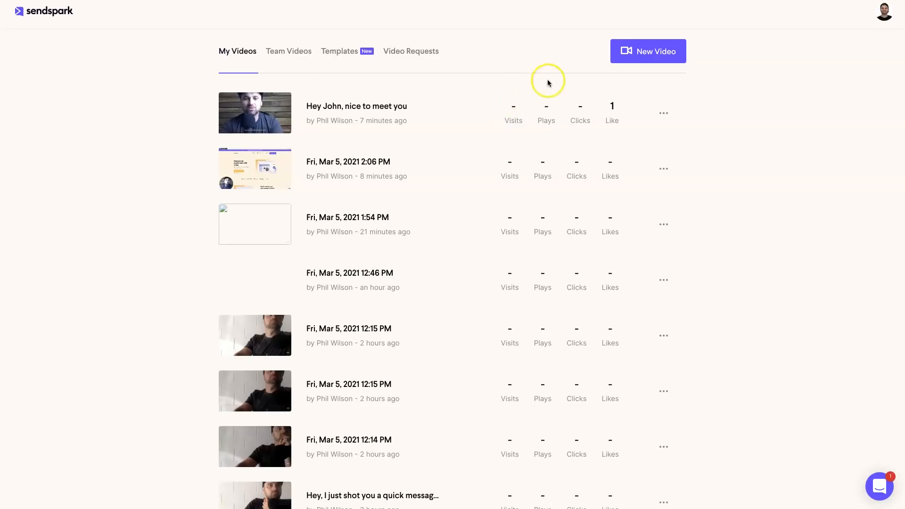
mouse_move(614, 108)
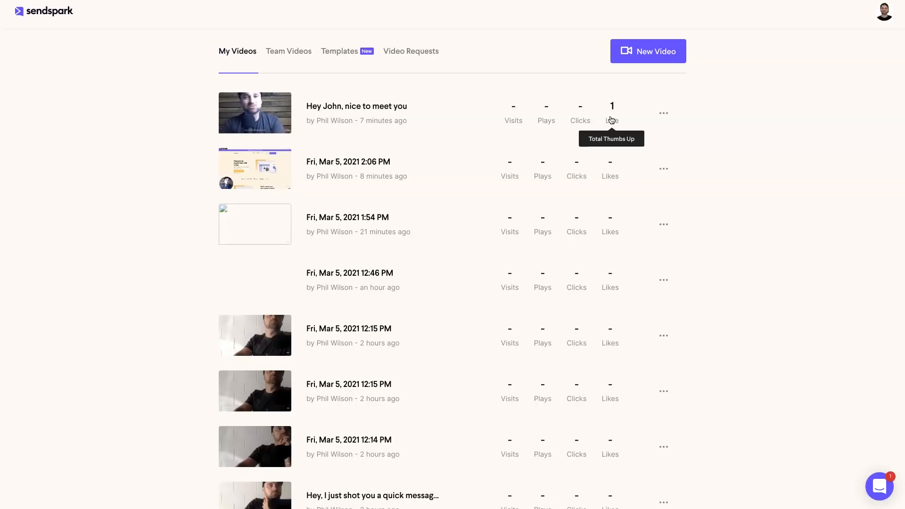
mouse_move(329, 117)
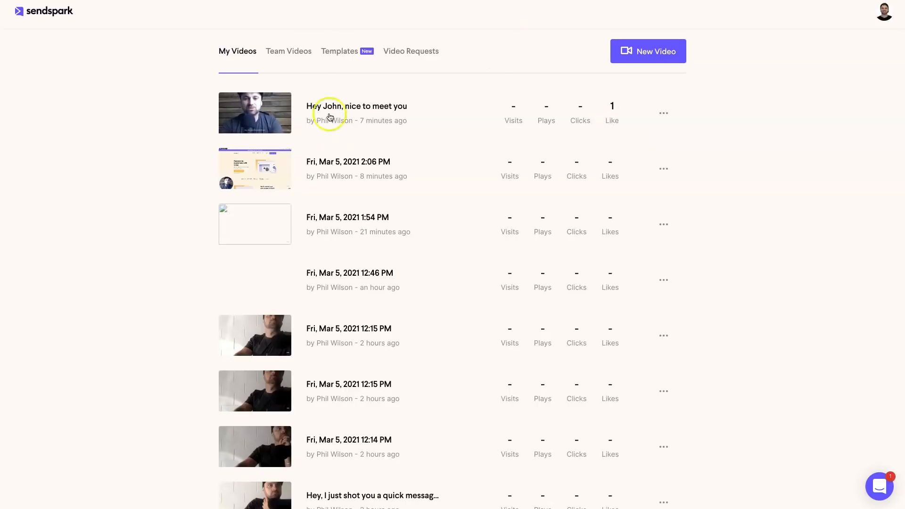
mouse_move(291, 11)
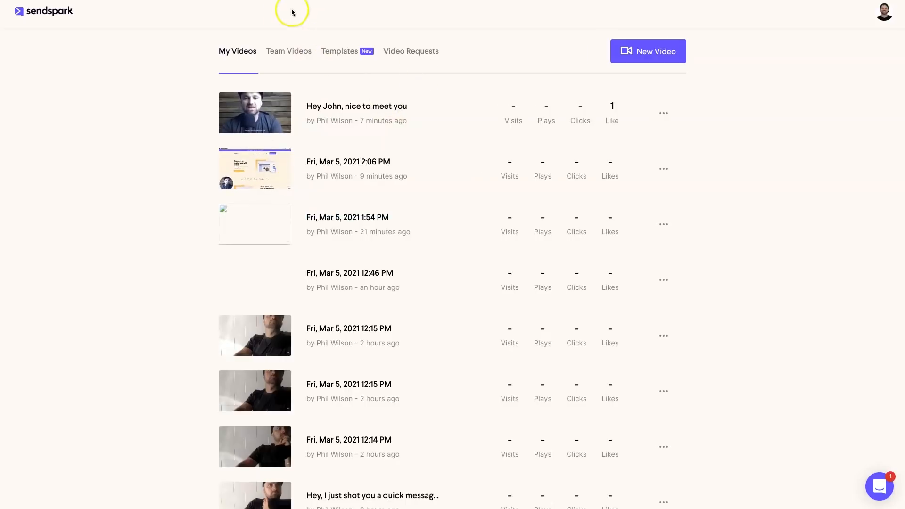
- Check the empty Team videos area, then browse templates like Sales outreach
left_click(288, 51)
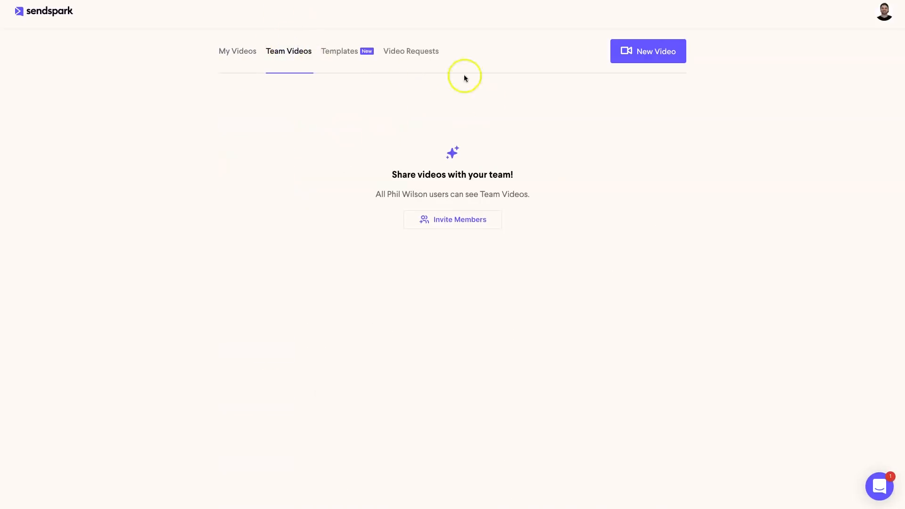
mouse_move(252, 110)
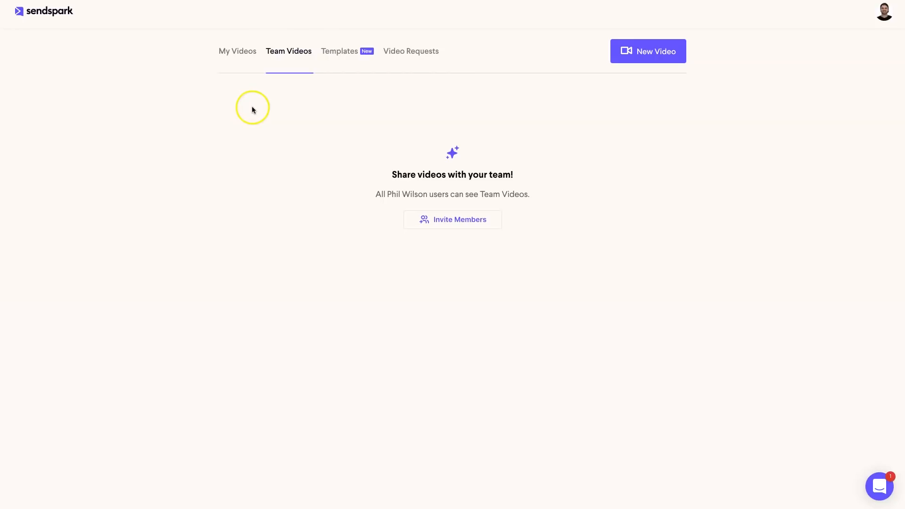
mouse_move(395, 285)
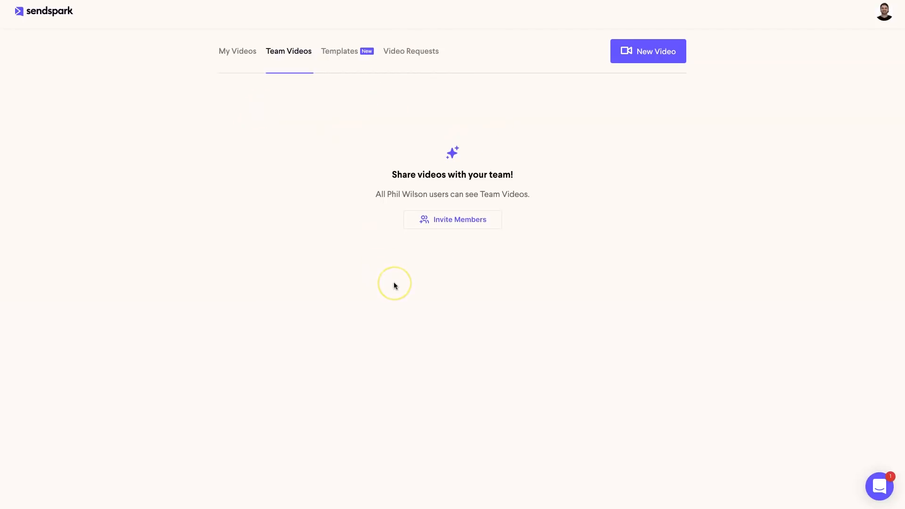
mouse_move(427, 113)
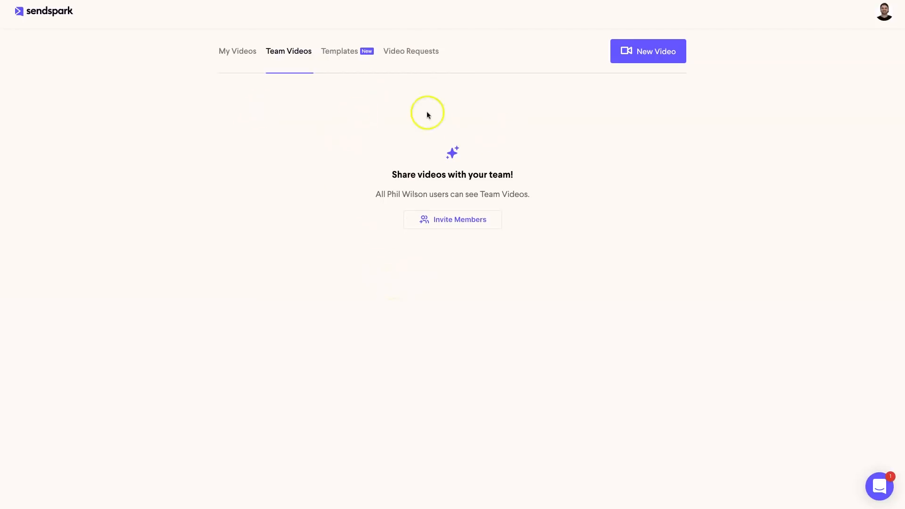
left_click(339, 51)
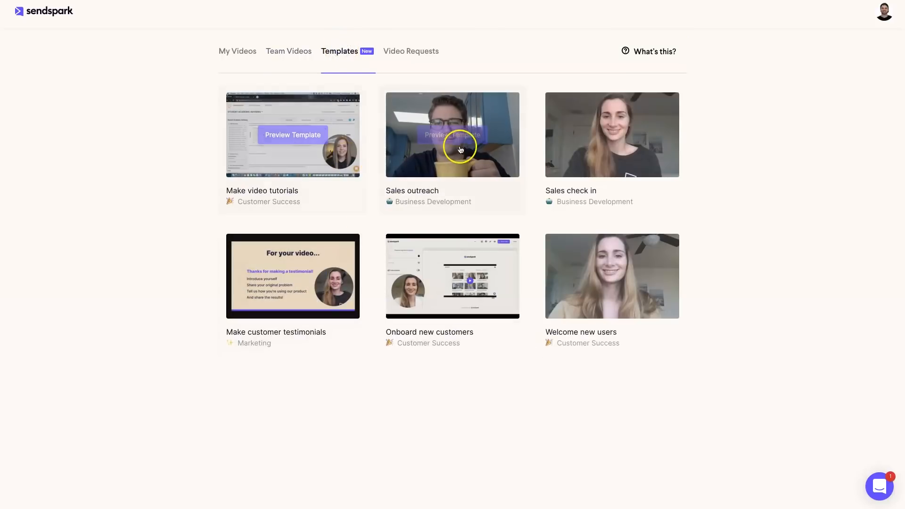
mouse_move(374, 334)
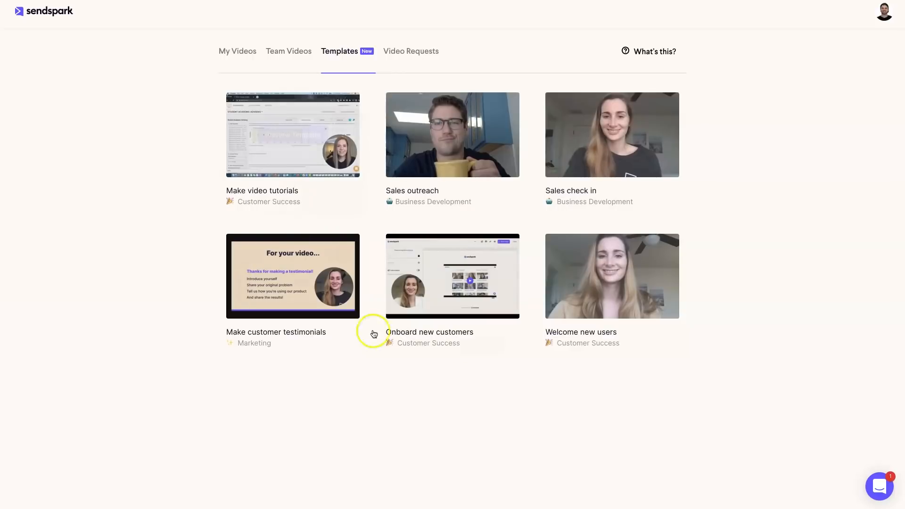
mouse_move(336, 160)
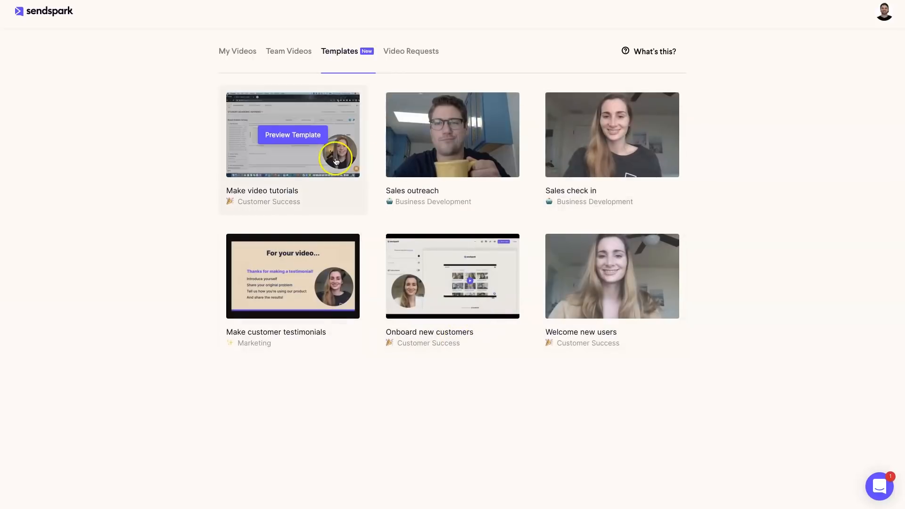
- Open Video Requests and generate a shareable video request link
left_click(411, 50)
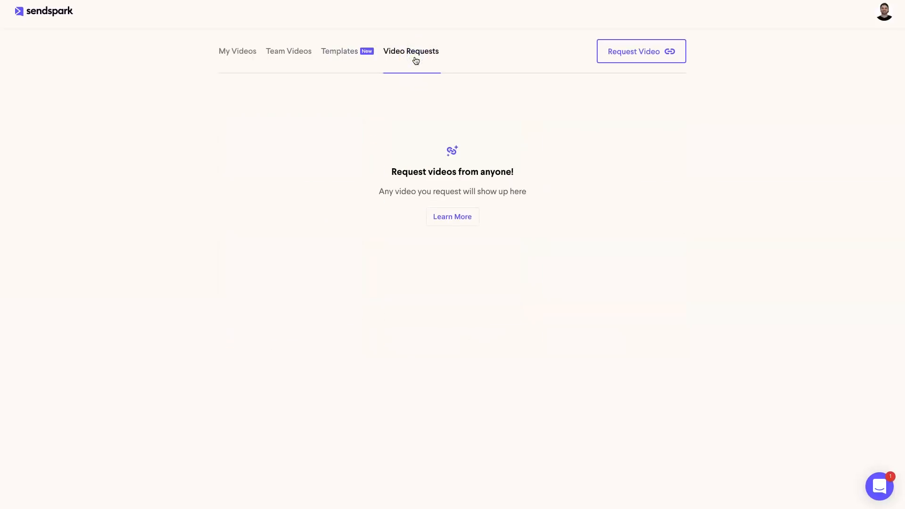
mouse_move(450, 60)
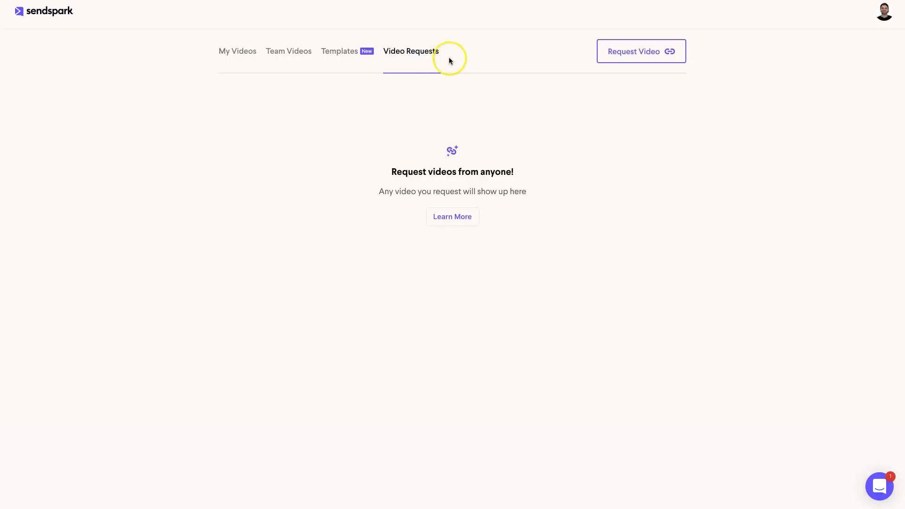
mouse_move(576, 54)
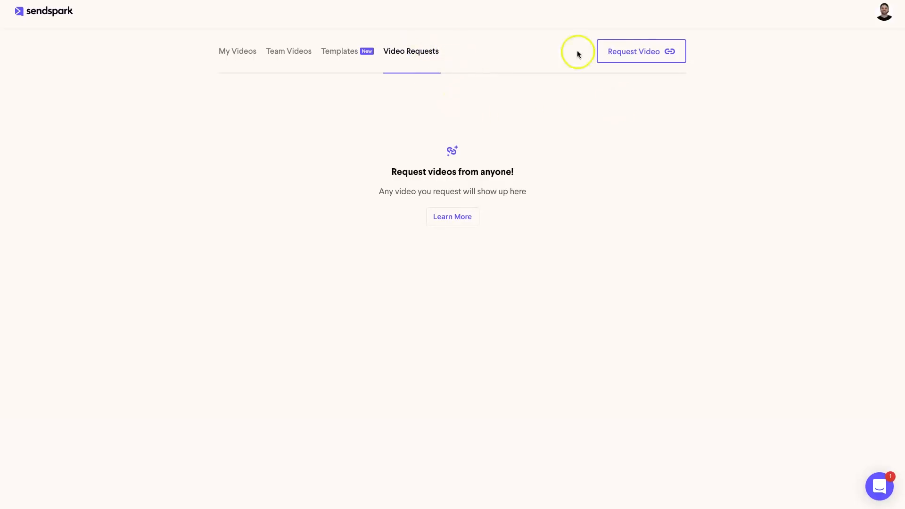
mouse_move(630, 48)
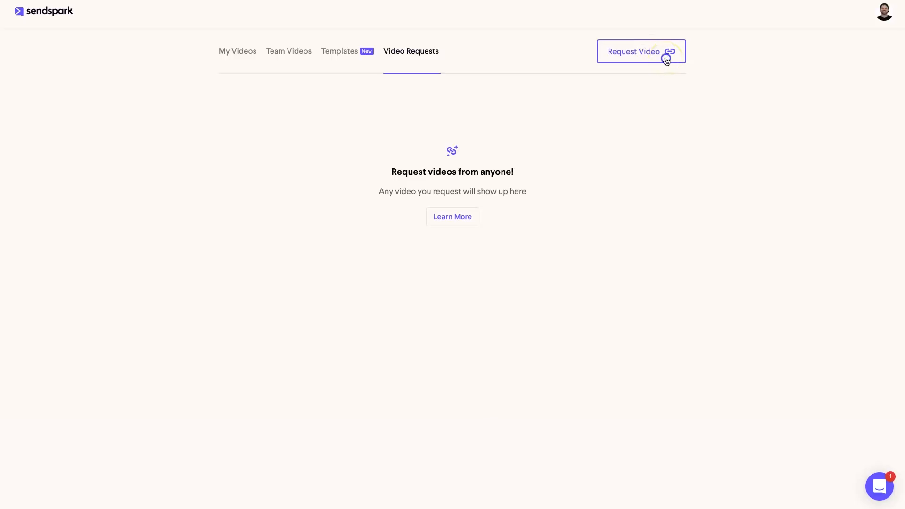
left_click(633, 51)
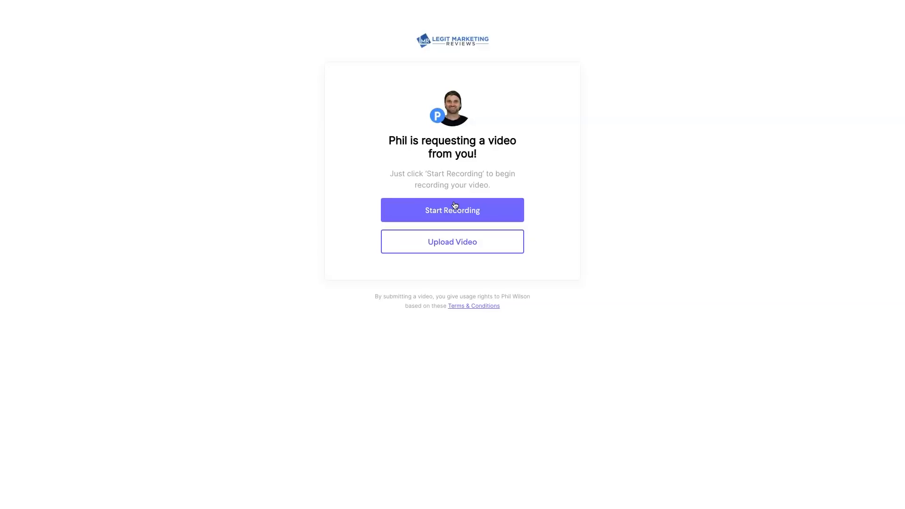
mouse_move(729, 204)
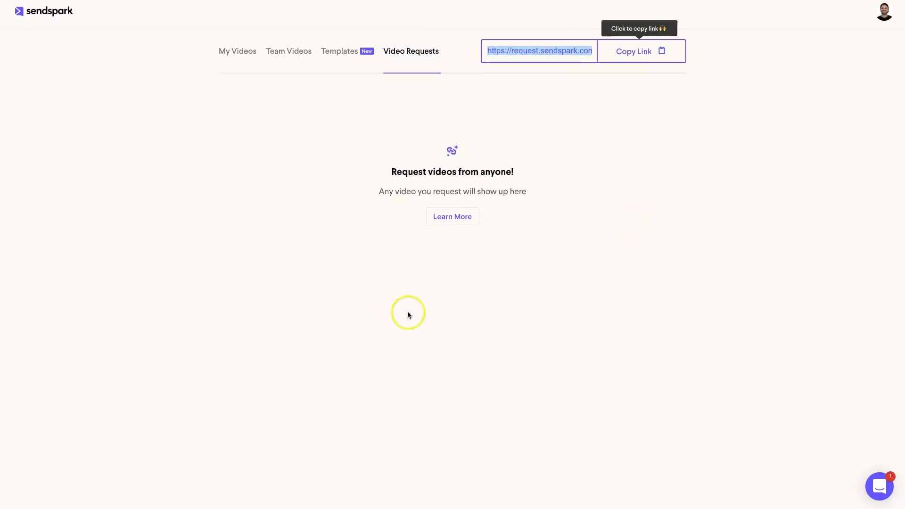
mouse_move(550, 215)
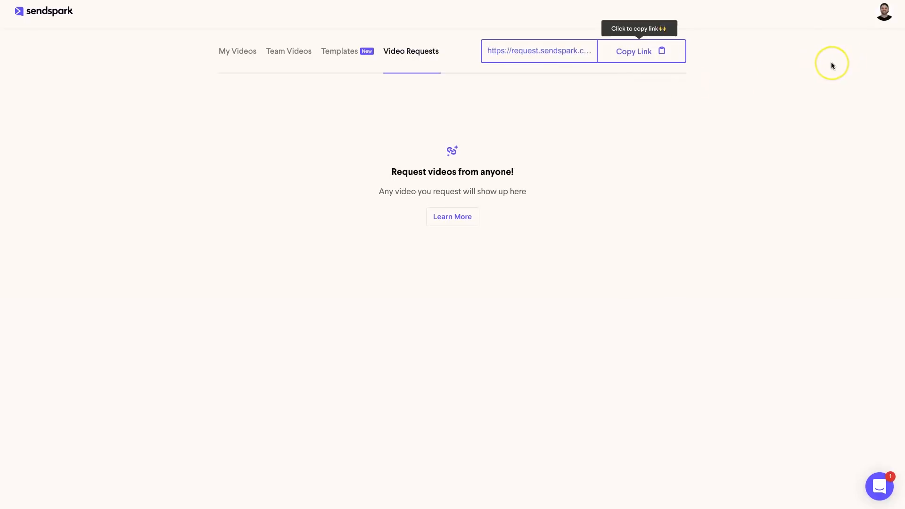
mouse_move(881, 15)
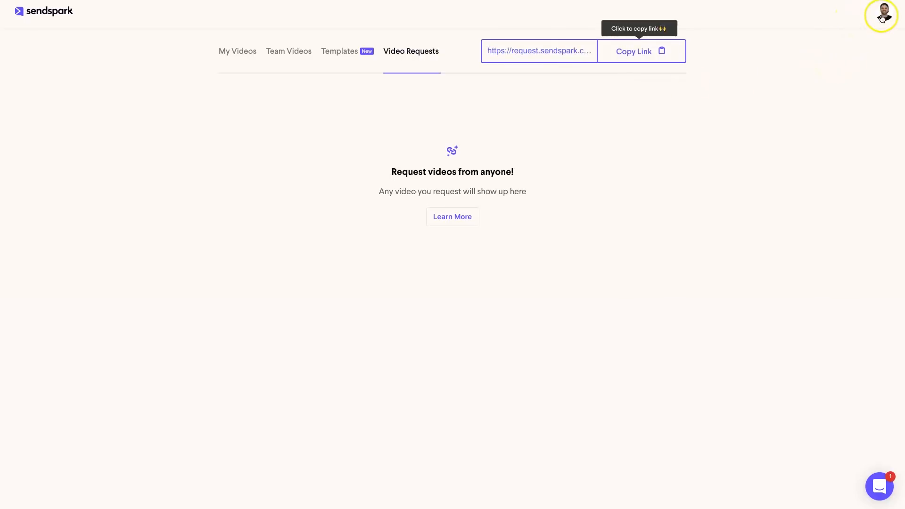
- View the list of three owned workspaces, then close the switcher
left_click(881, 14)
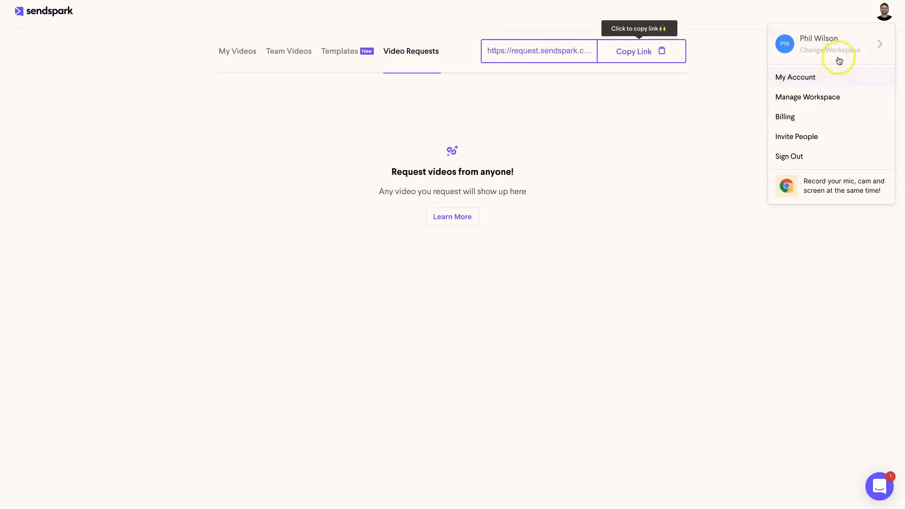
mouse_move(853, 47)
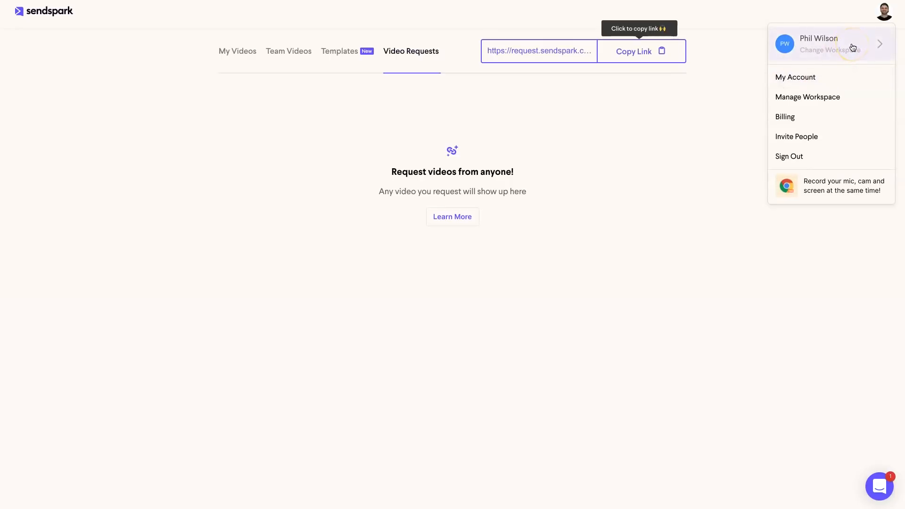
left_click(825, 49)
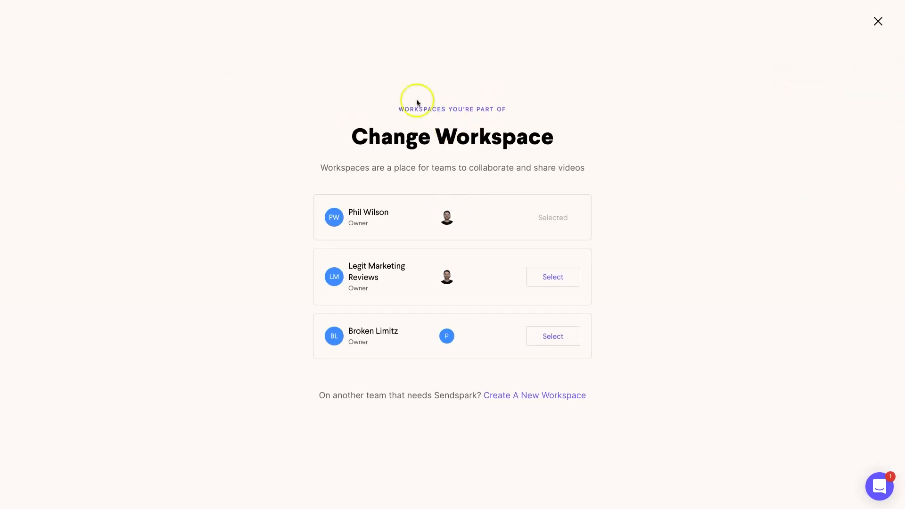
mouse_move(348, 205)
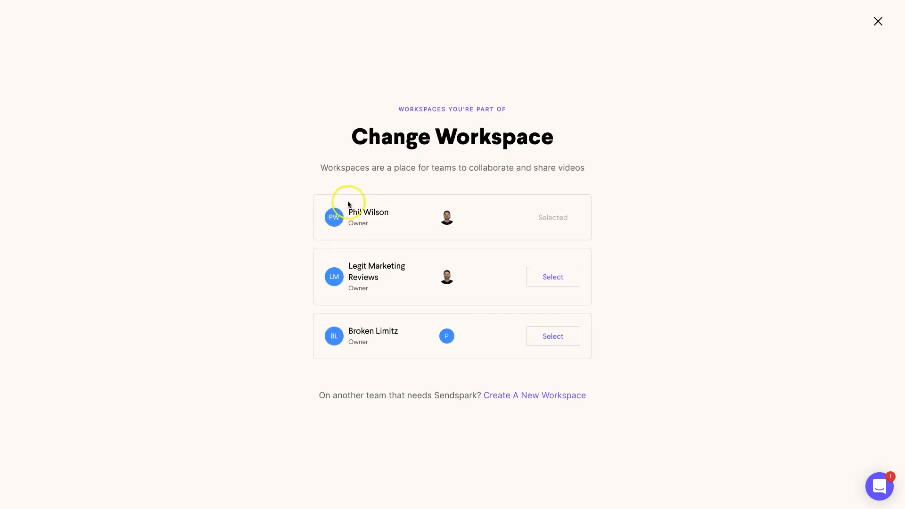
mouse_move(361, 267)
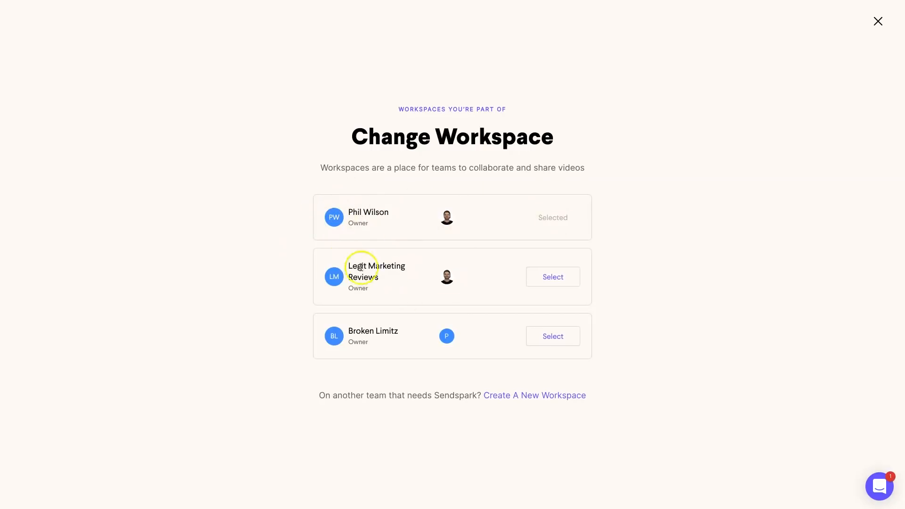
mouse_move(566, 303)
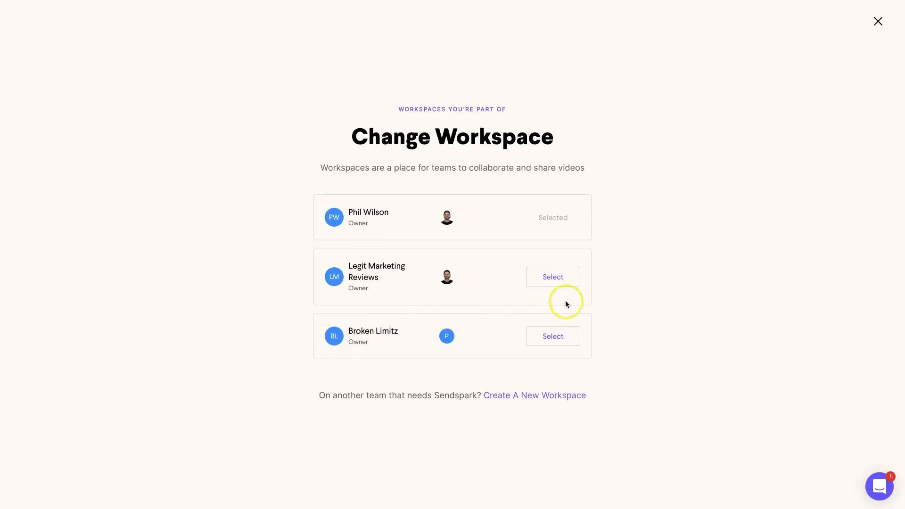
mouse_move(563, 179)
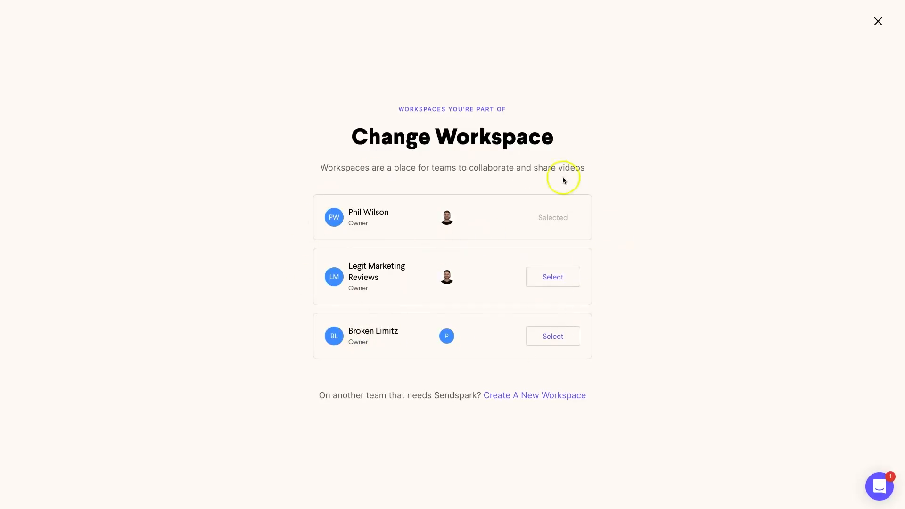
mouse_move(575, 48)
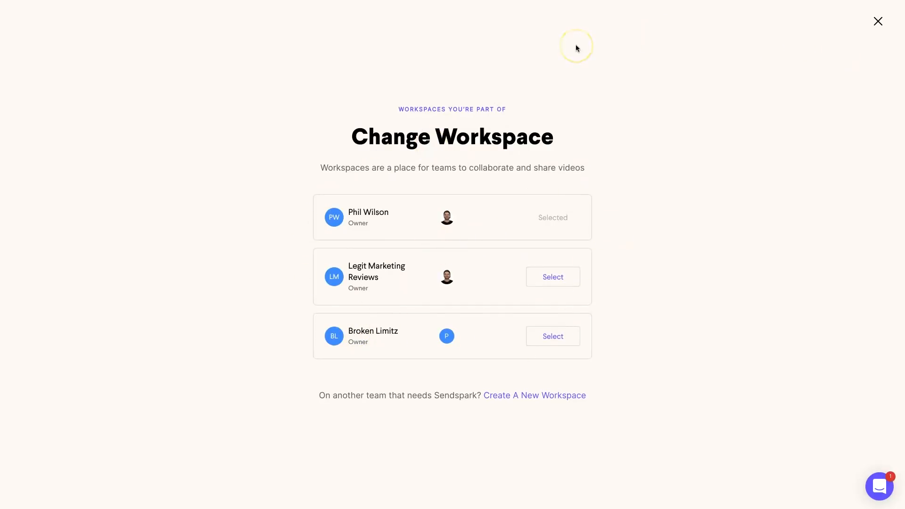
mouse_move(575, 49)
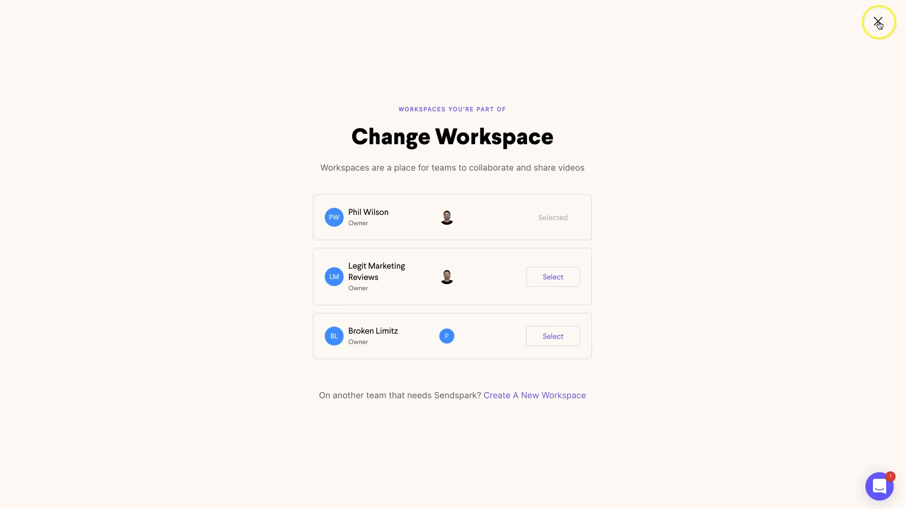
left_click(877, 22)
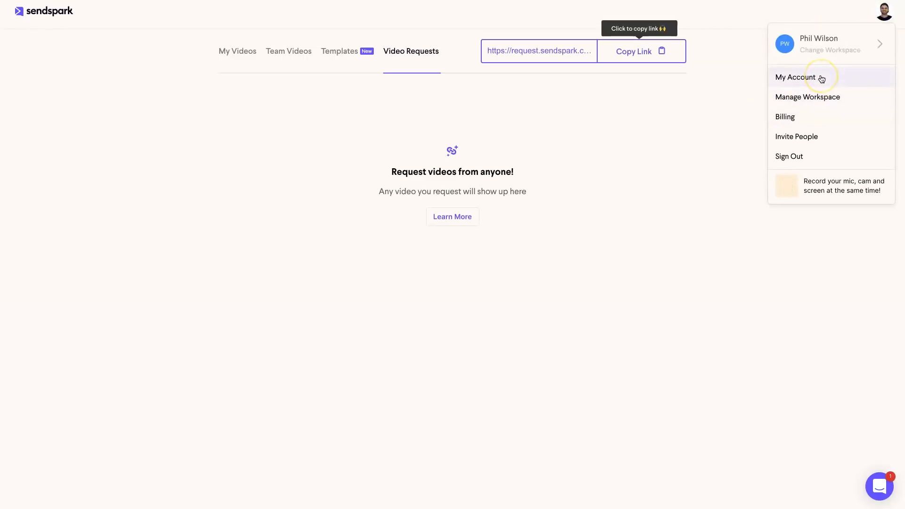
- View Manage Workspace settings, then the My Account profile with job title Digital Marketer
left_click(807, 96)
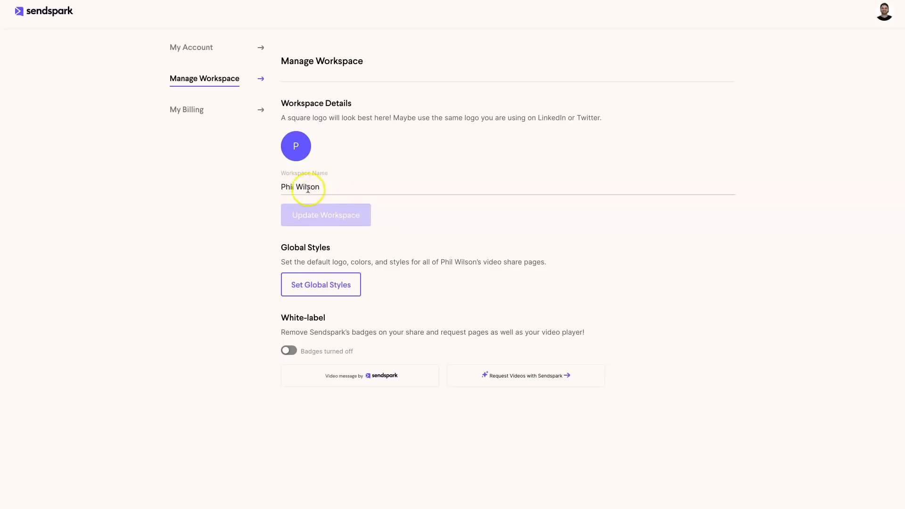
left_click(884, 13)
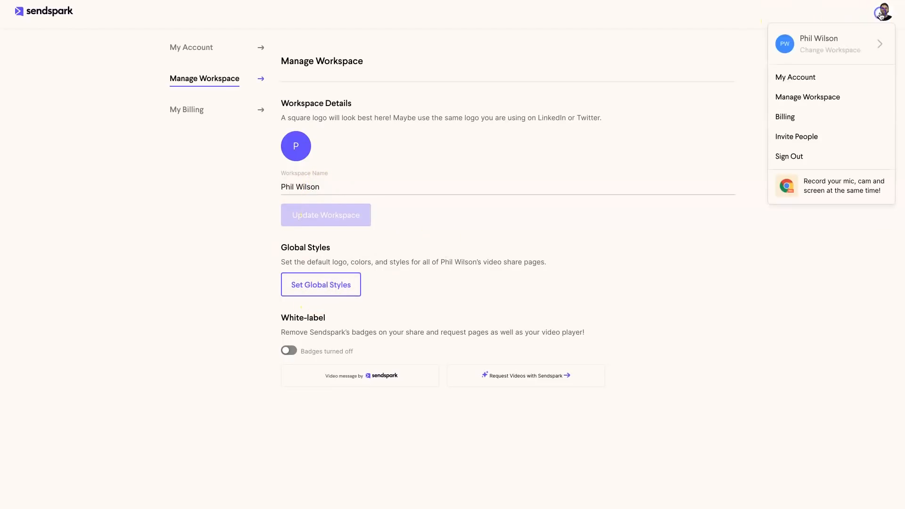
left_click(794, 77)
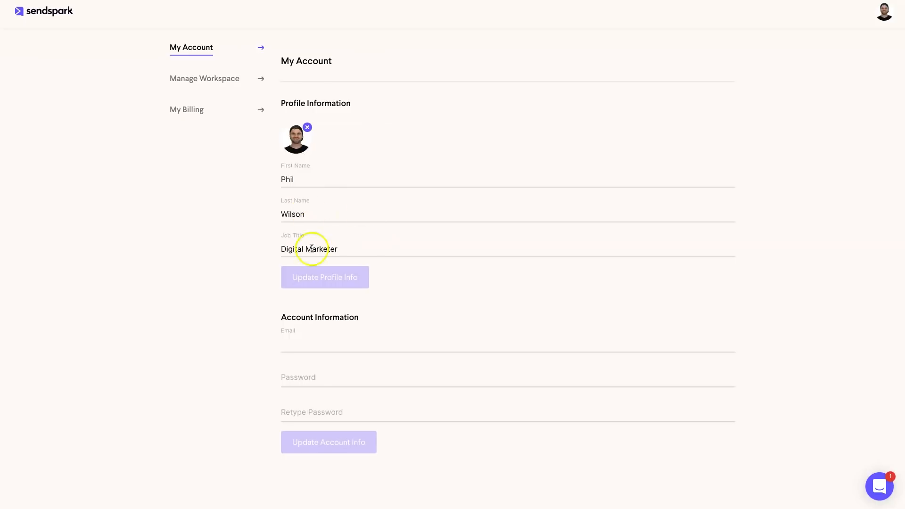
mouse_move(637, 14)
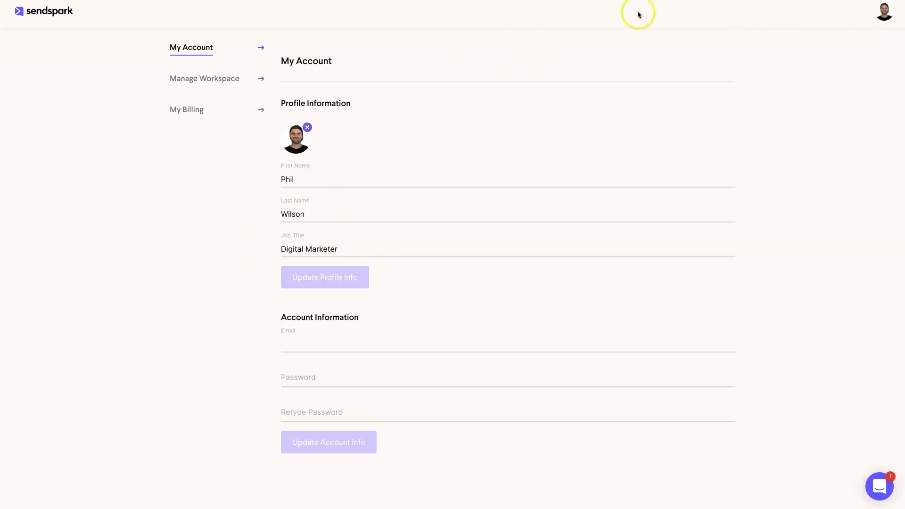
mouse_move(53, 12)
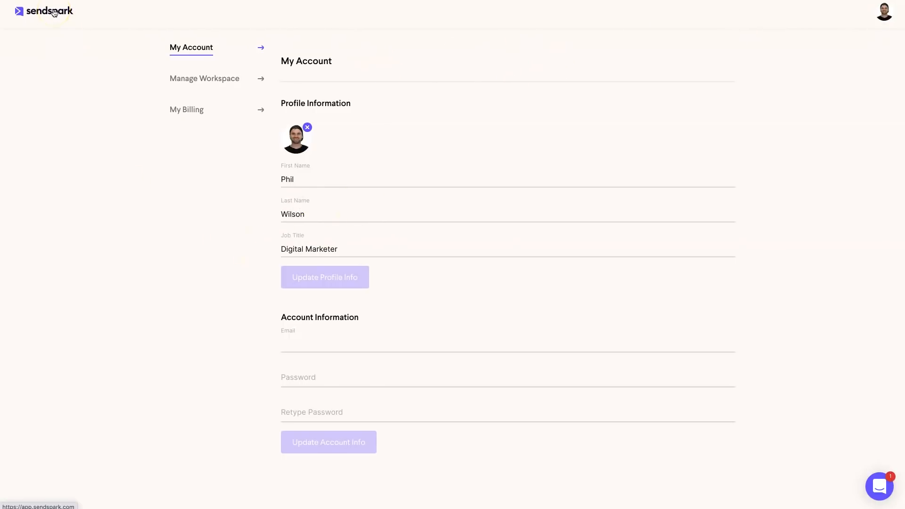